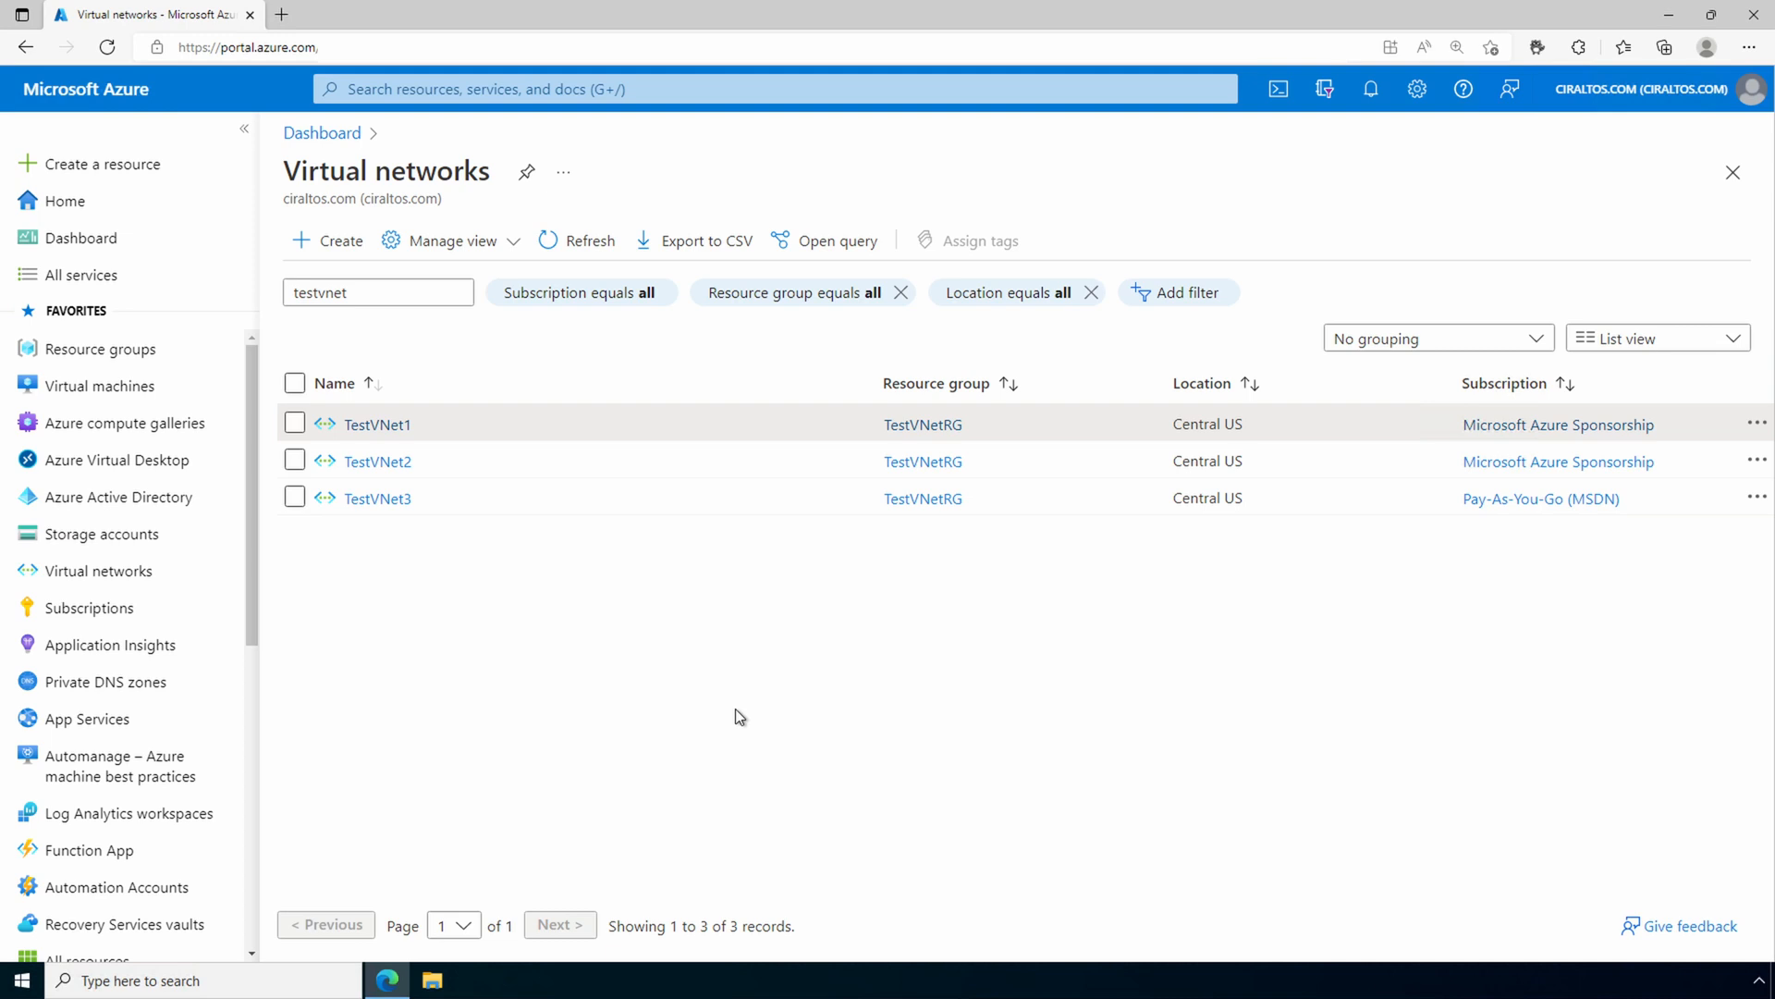
Start a new peering from TestVNet1's Peerings page
click(378, 424)
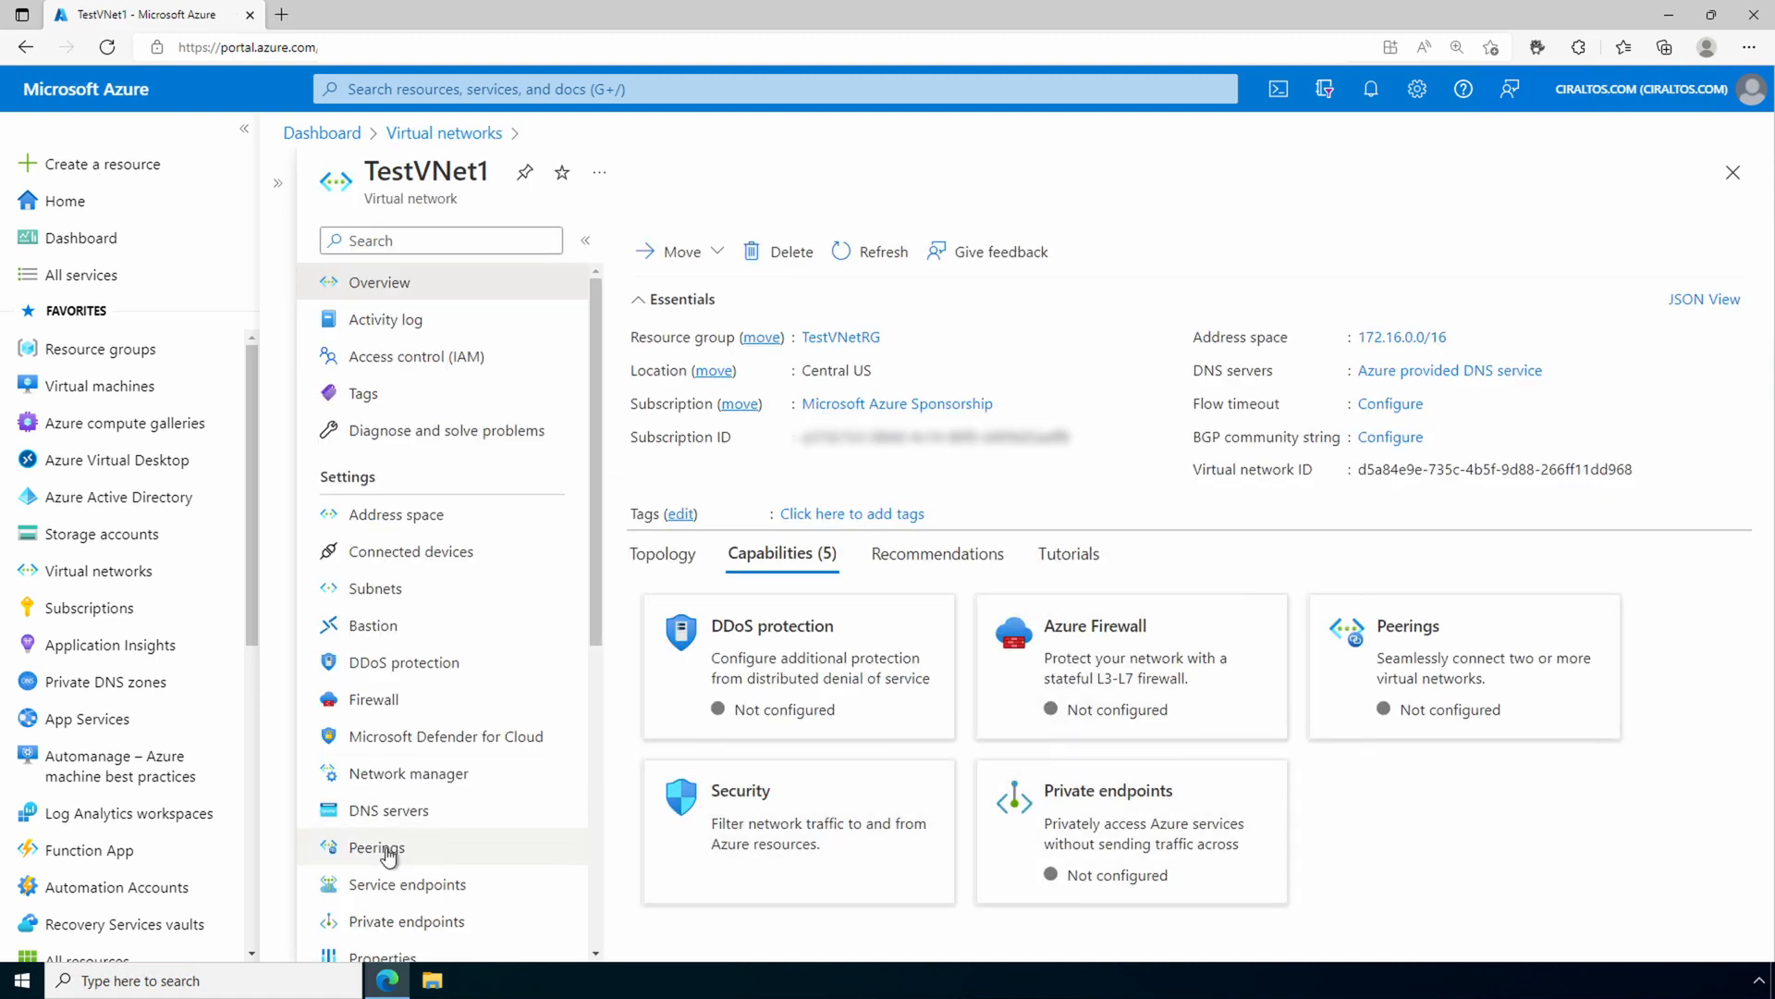
click(375, 847)
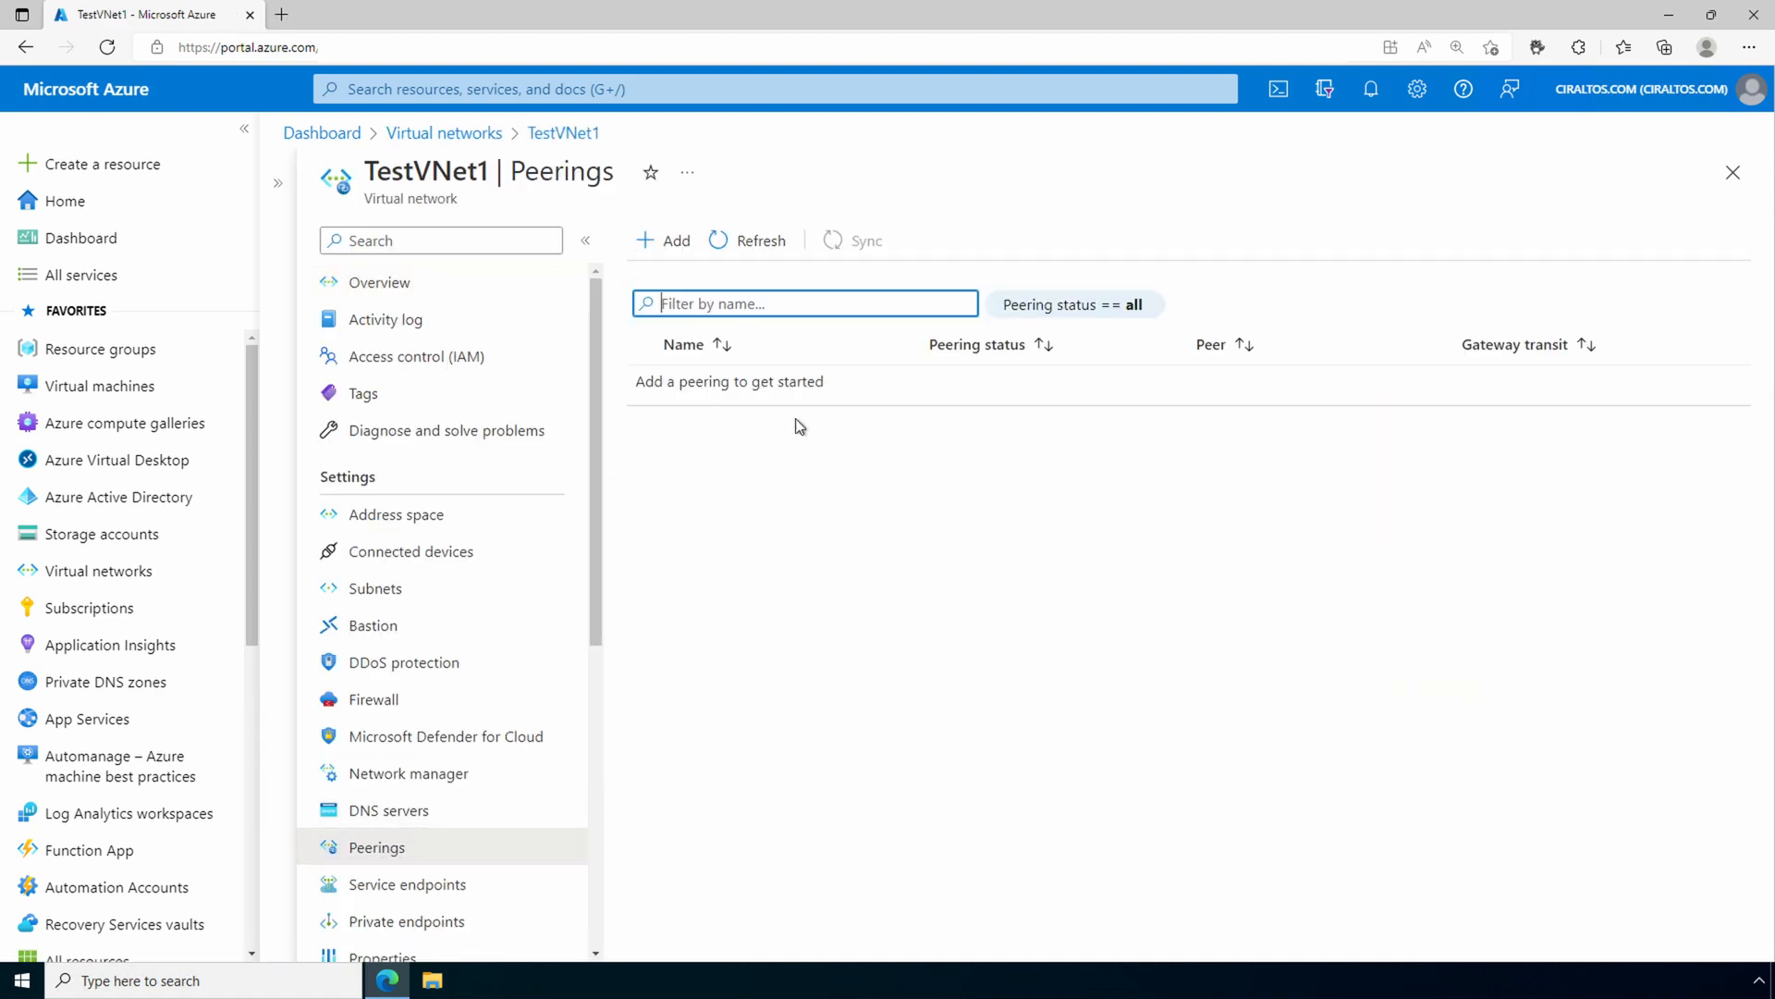
click(664, 241)
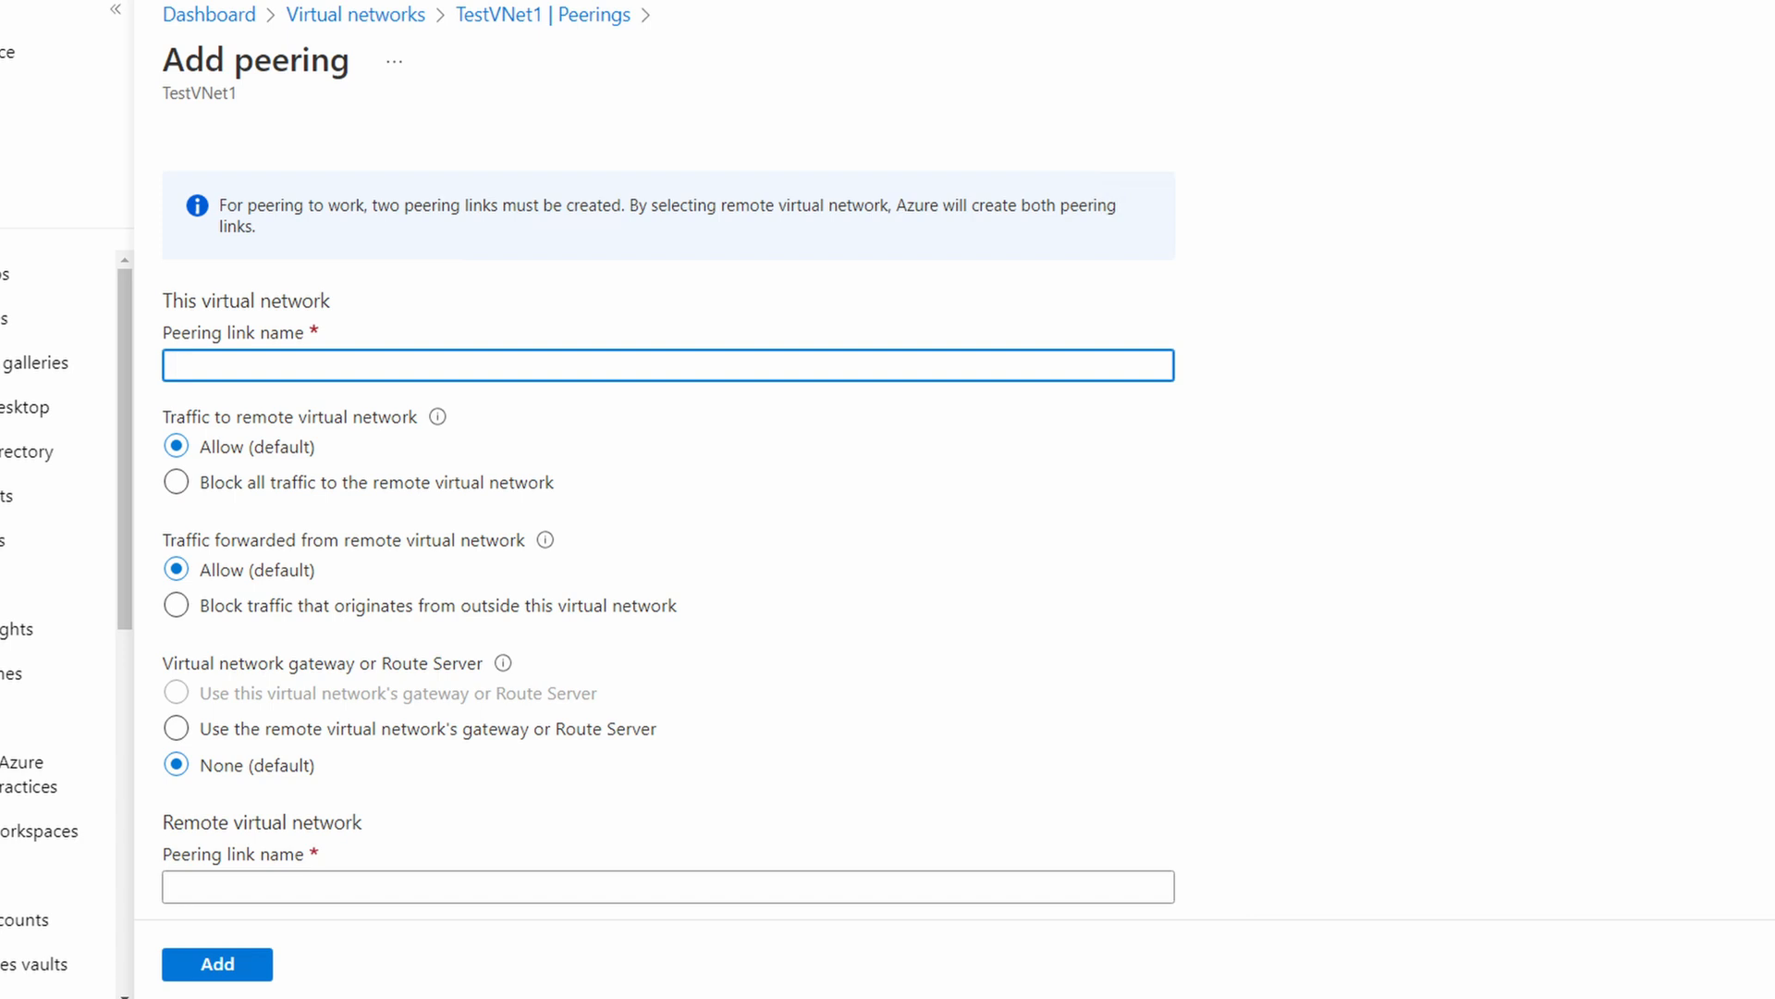
Enter peer-mas-testvnet1-to-mas-testvnet2 as this virtual network's peering link name
text(peer-mas-testvnet1-to-mas-testvnet2)
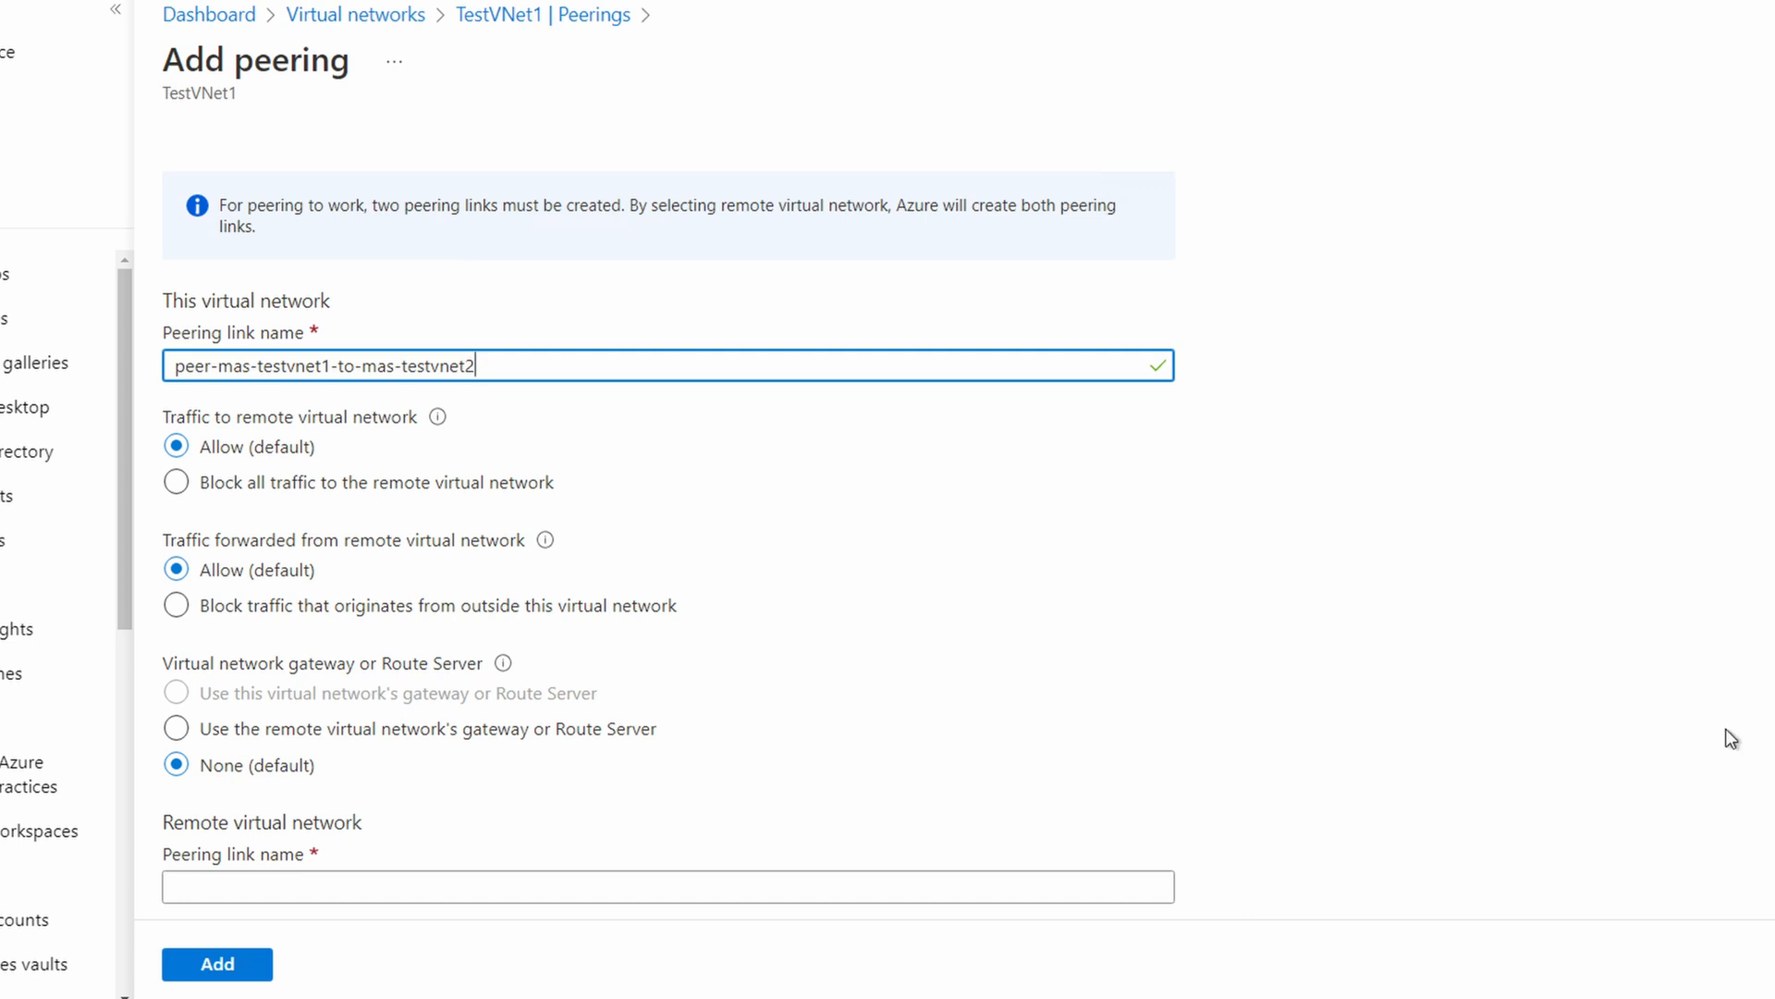
scroll(down, 3)
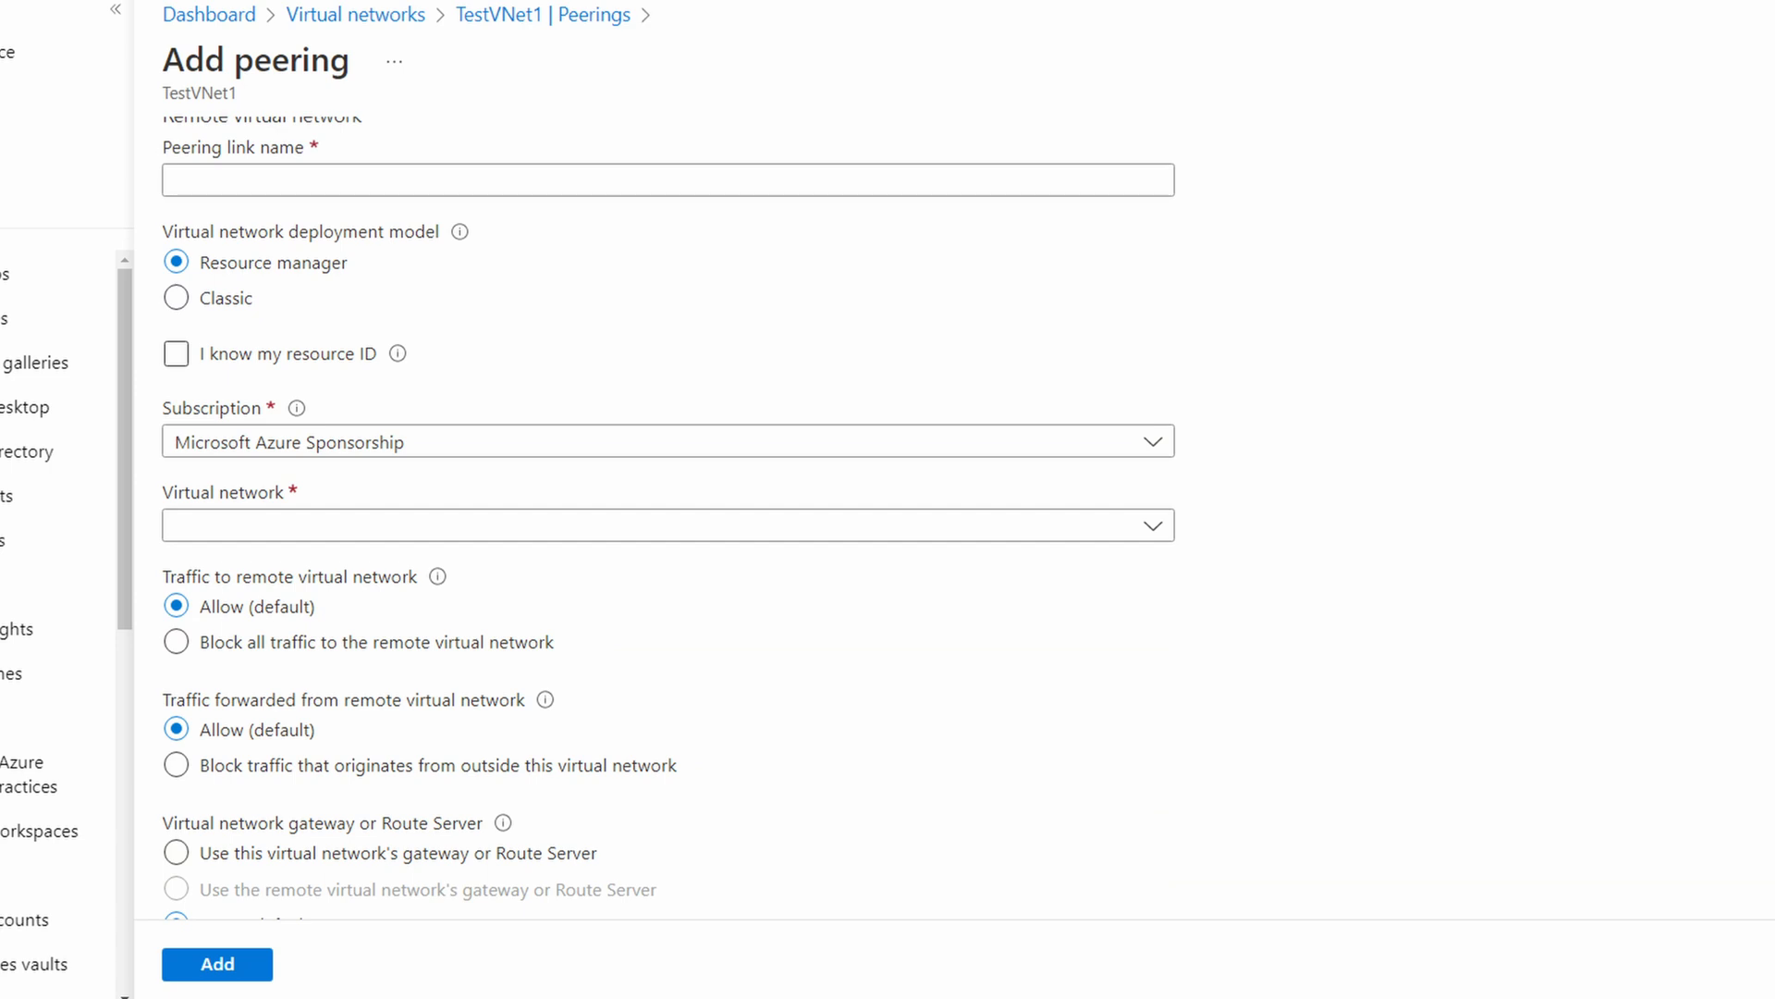
Set remote link name peer-mas-testvnet2-to-mas-testvnet1, select TestVNet2, and add the peering
text(peer-mas-testvnet2-to-mas-testvnet1)
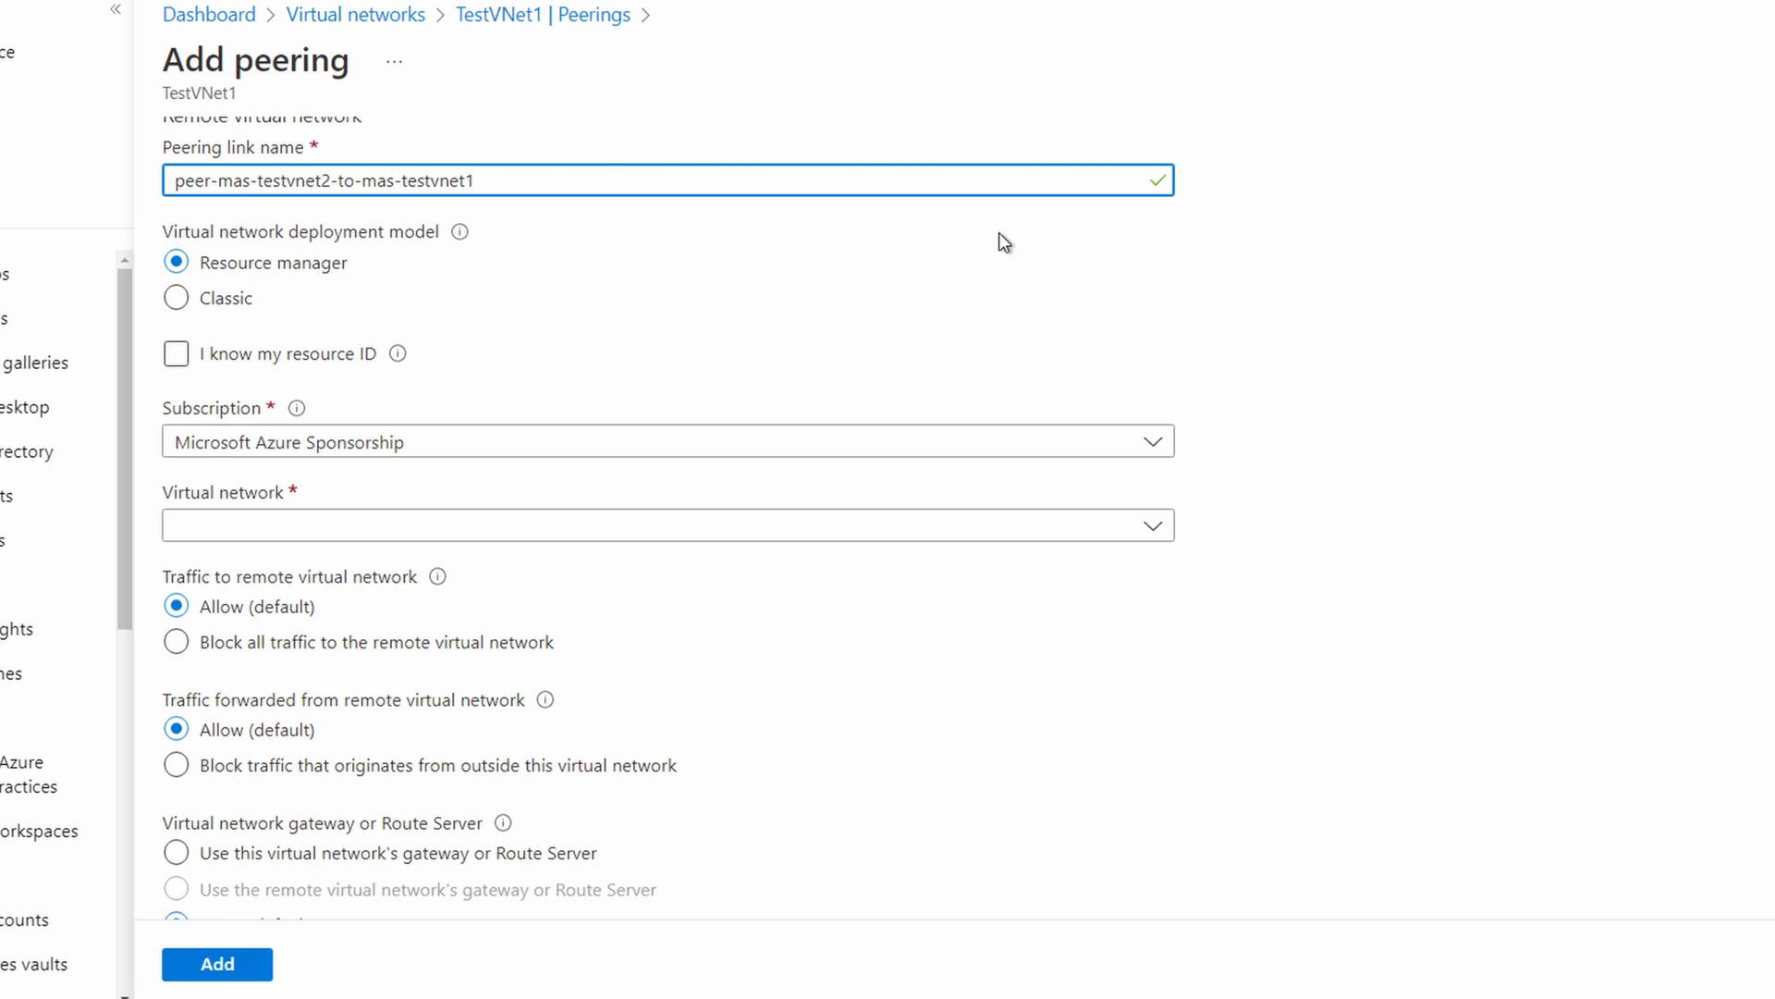
mouse_move(1027, 259)
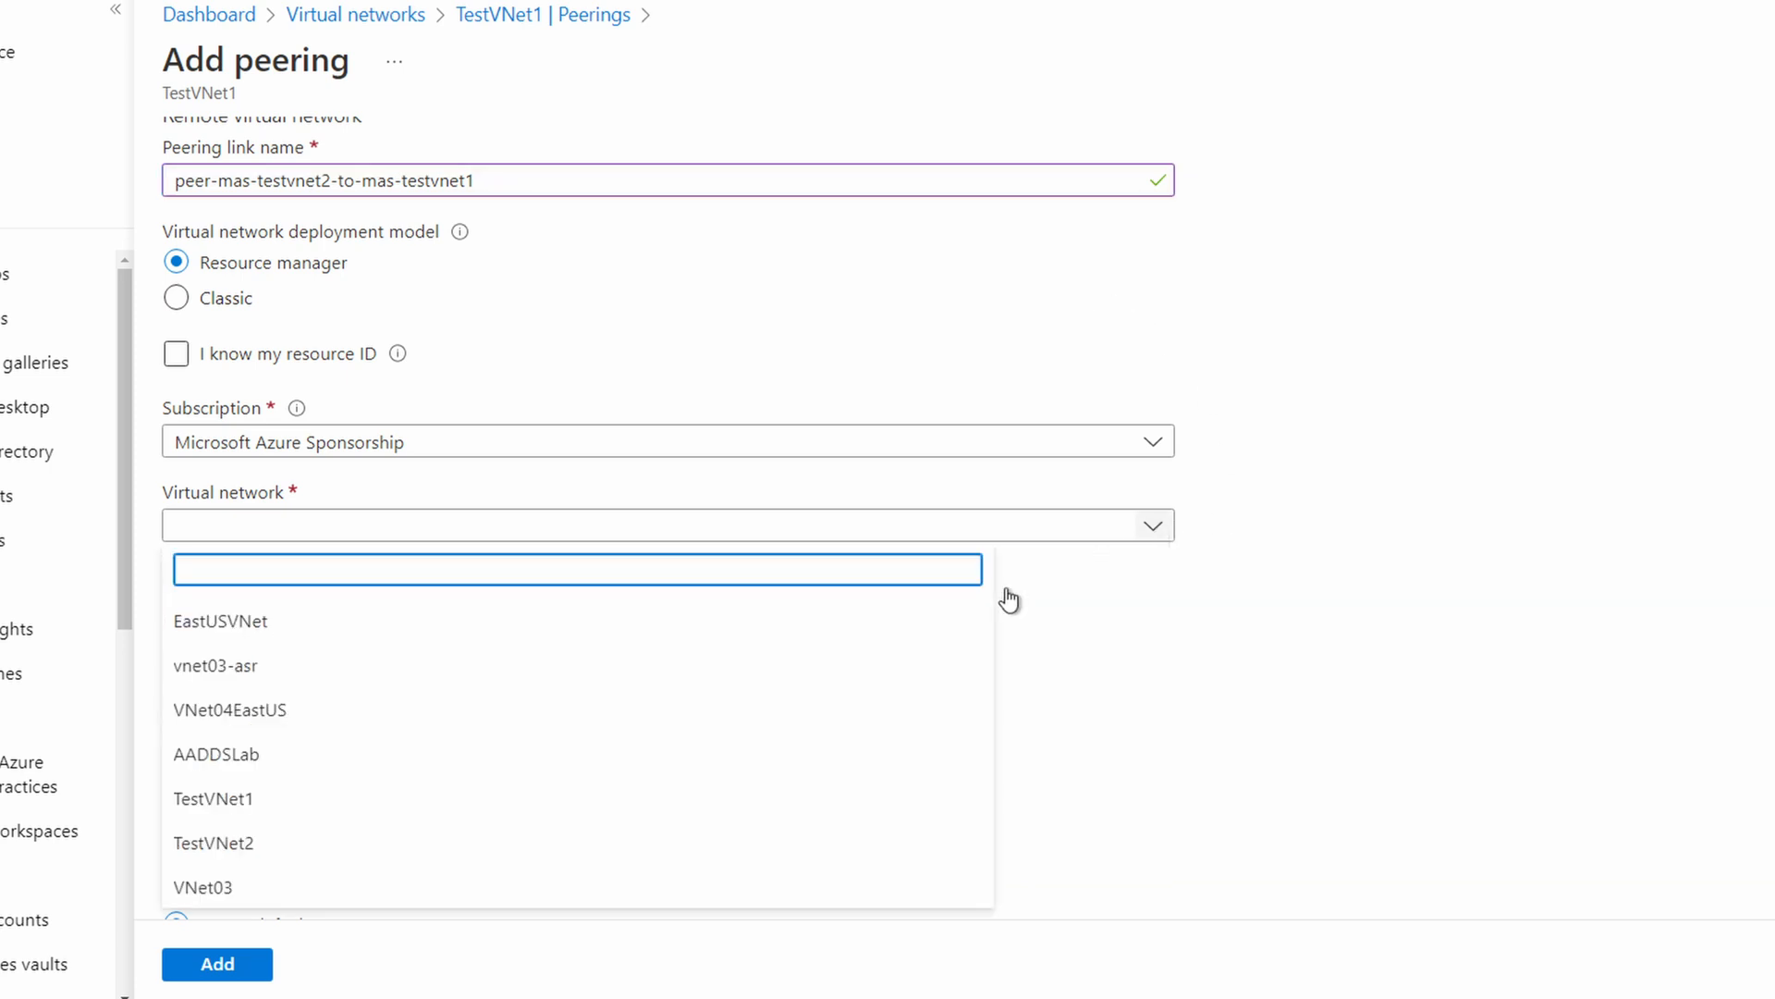
click(212, 843)
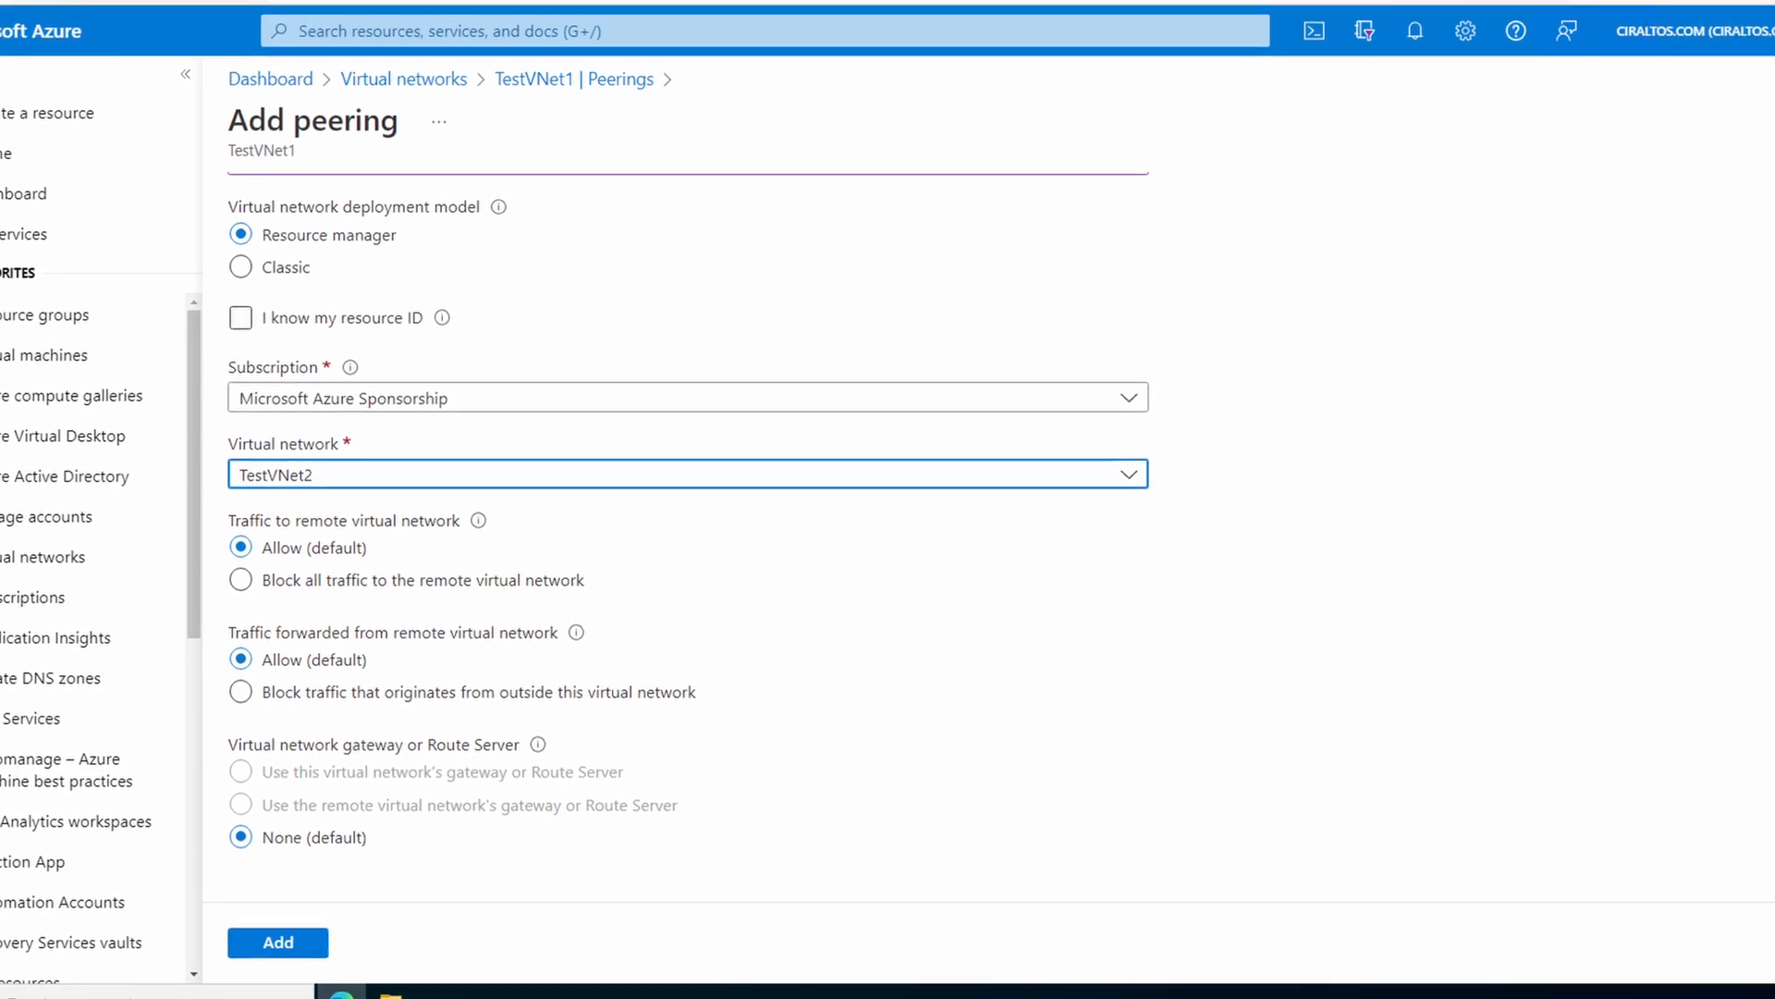
click(277, 941)
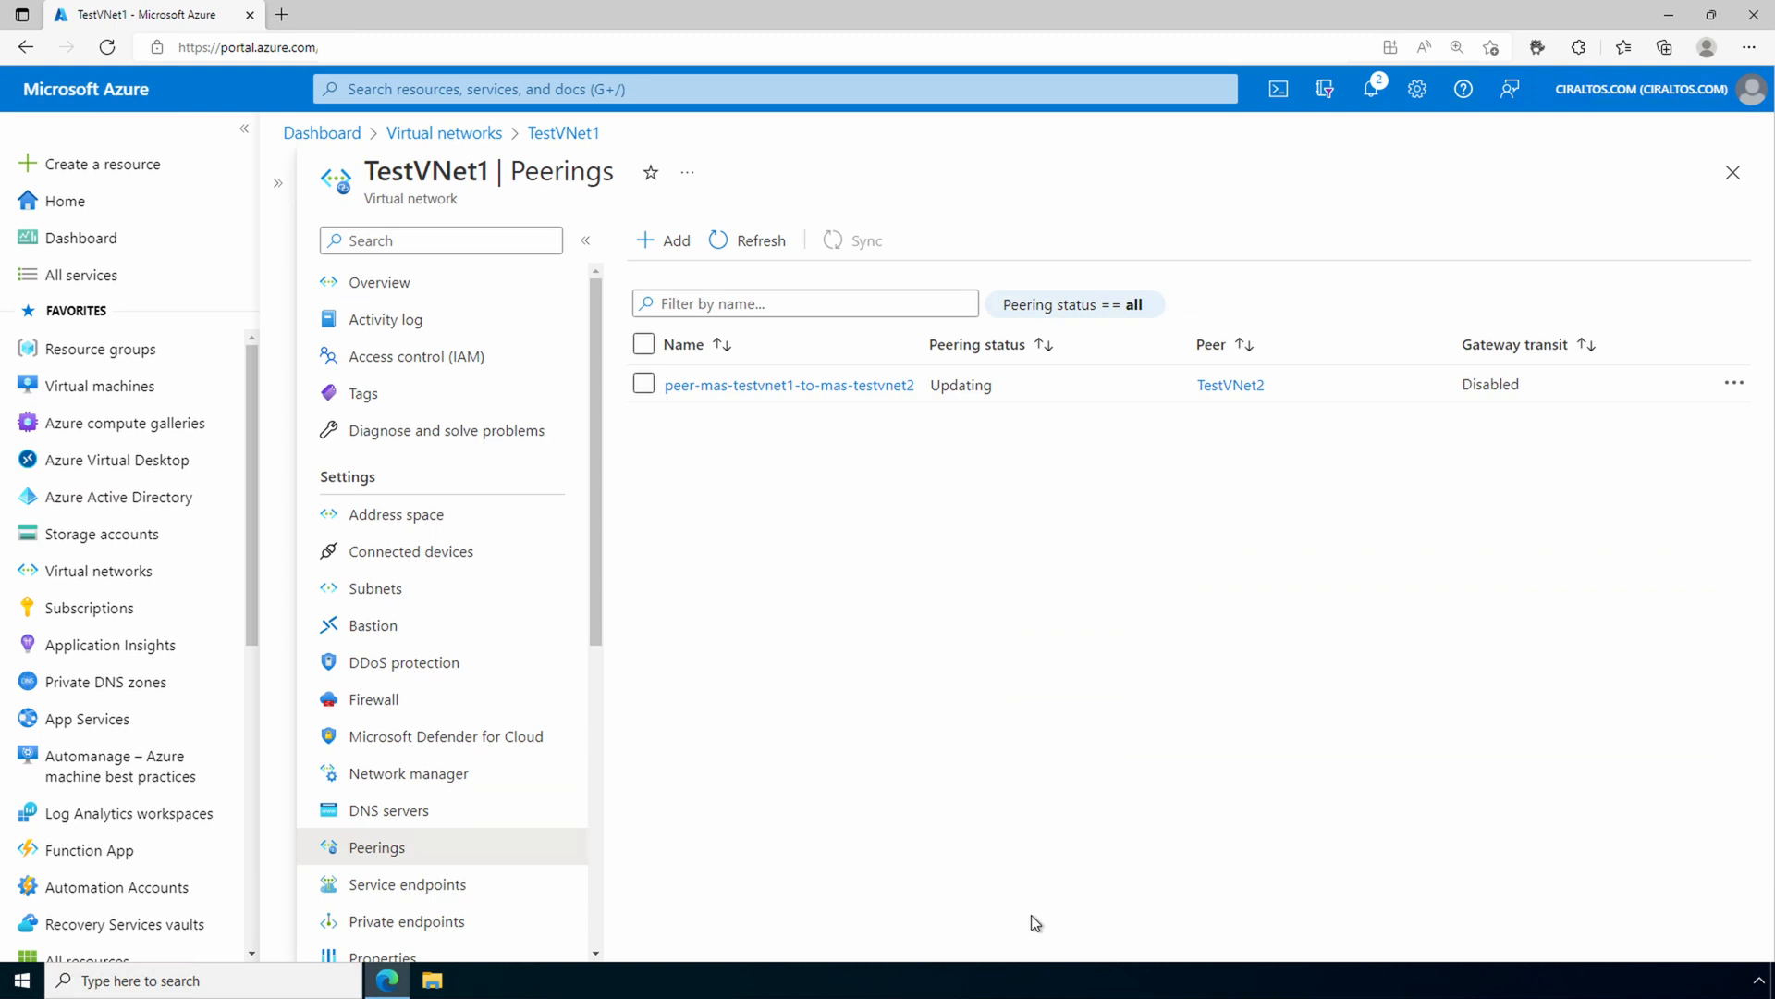
mouse_move(1023, 662)
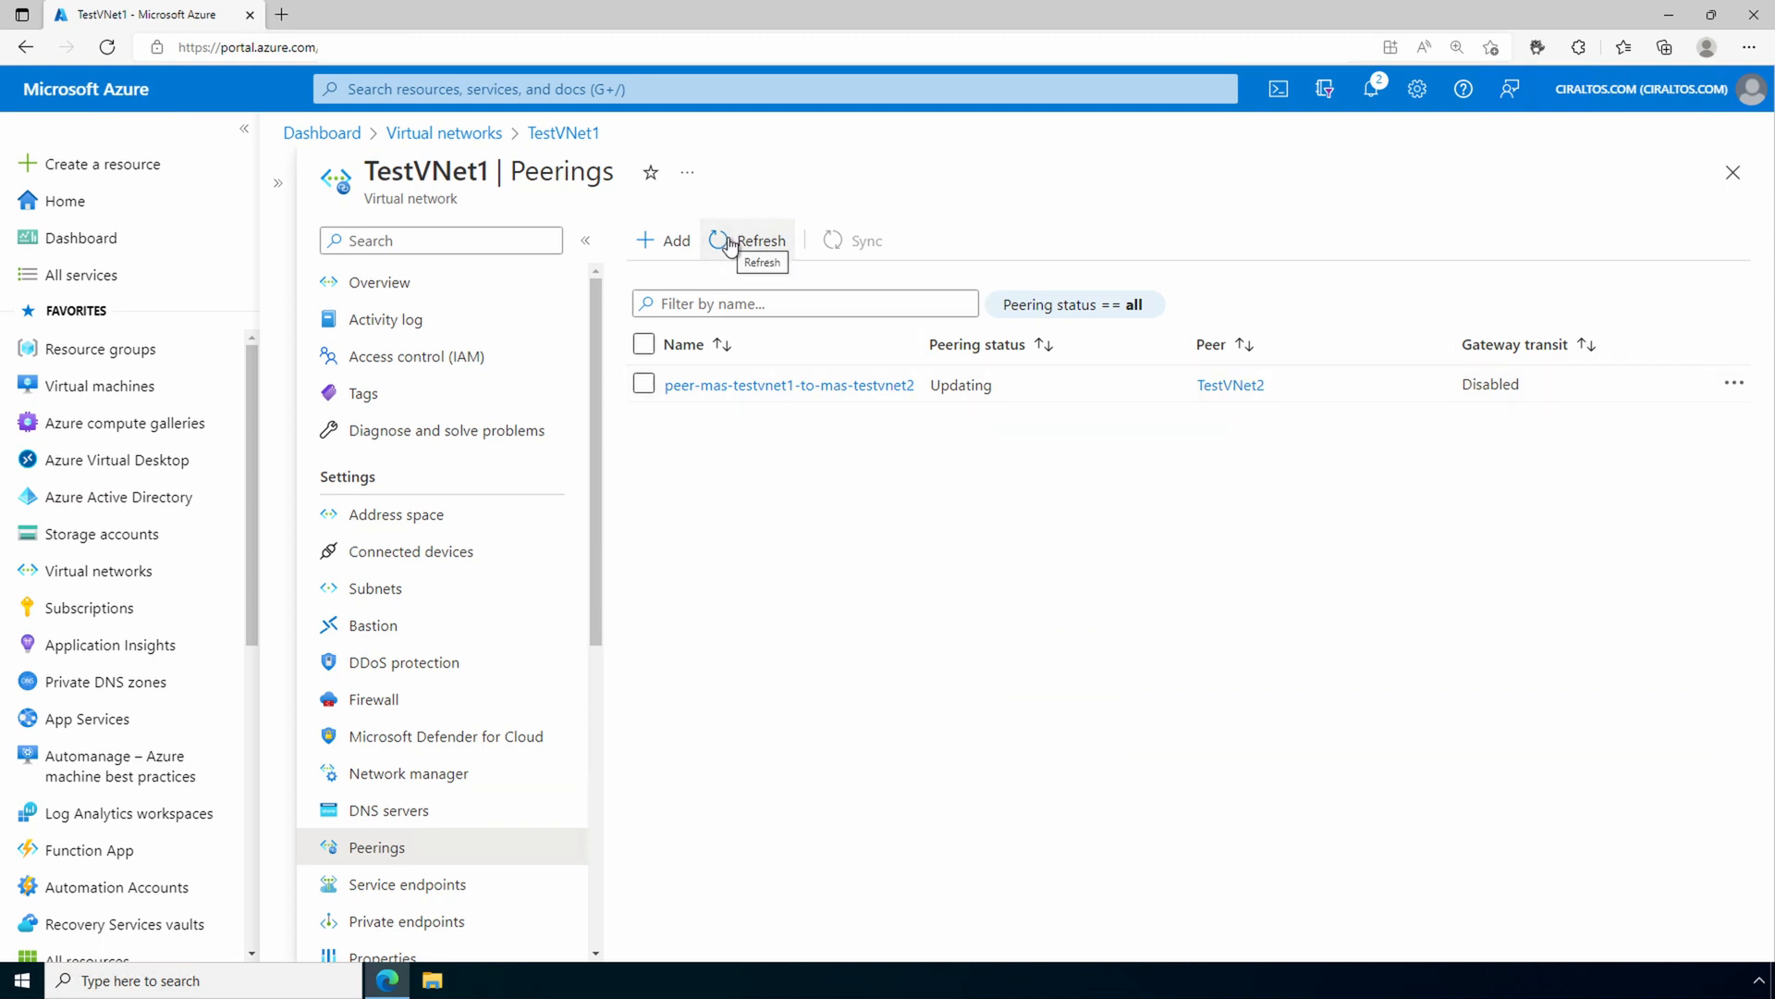
Refresh until the TestVNet2 peering reads Connected, then return to Virtual networks
click(747, 240)
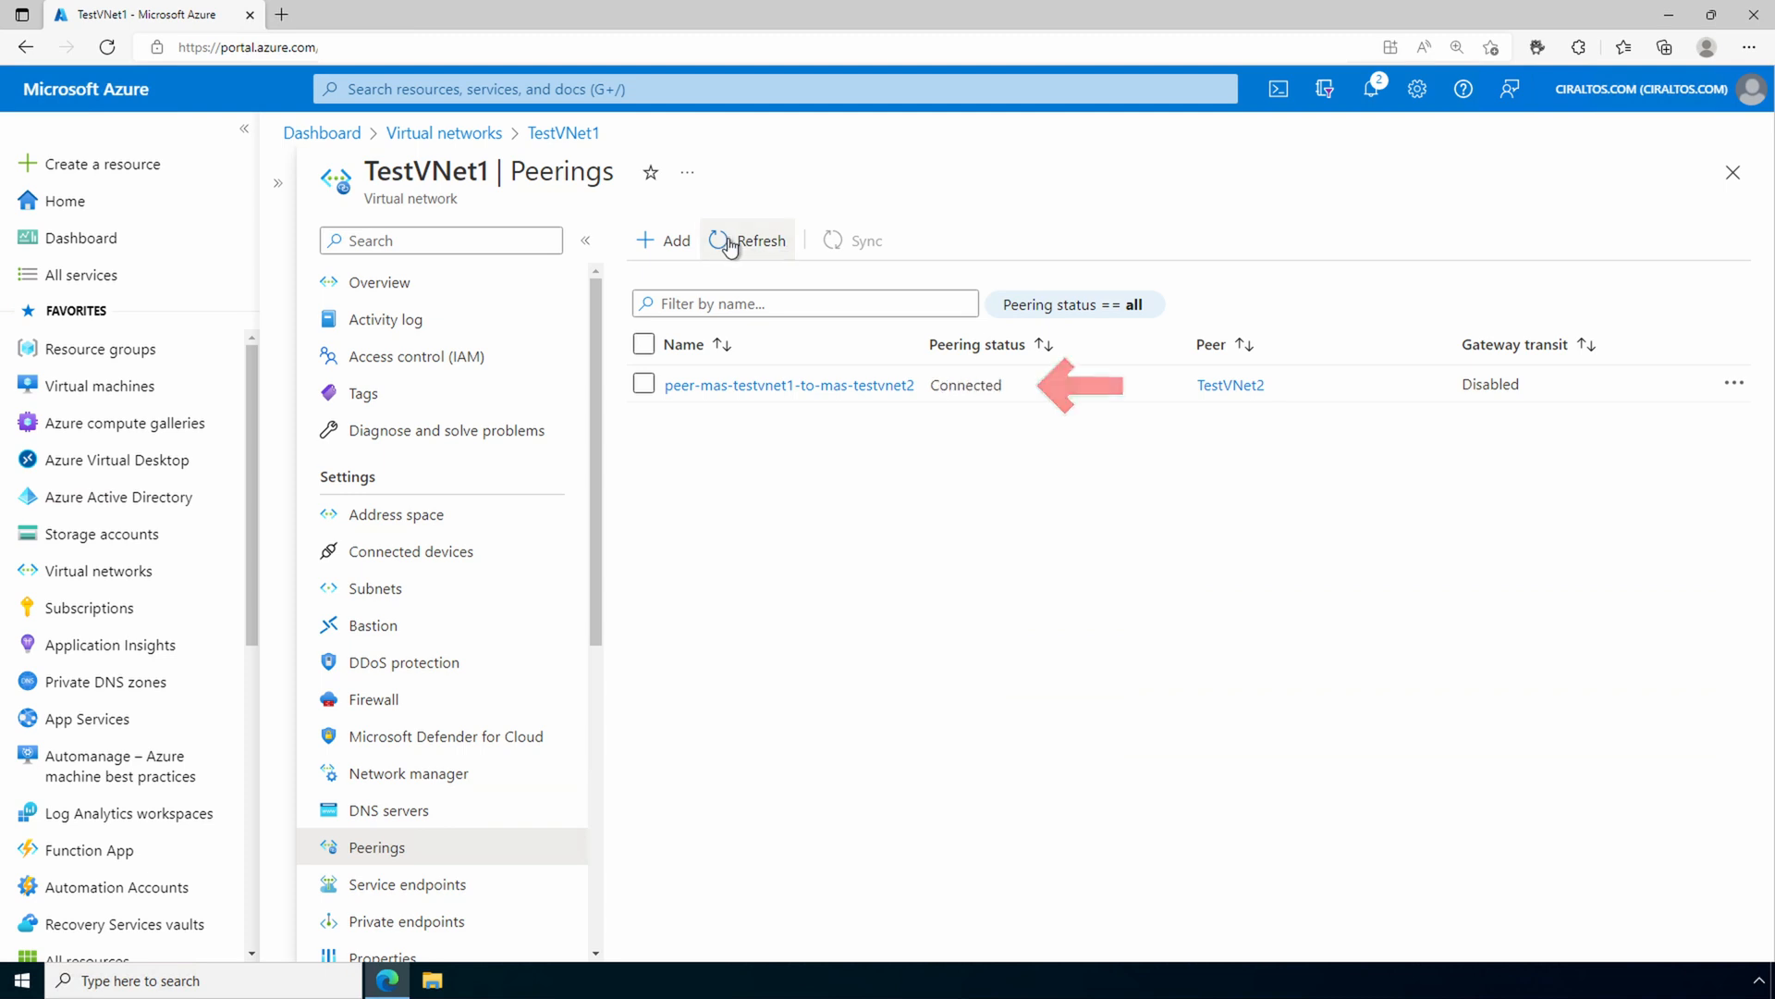
click(745, 241)
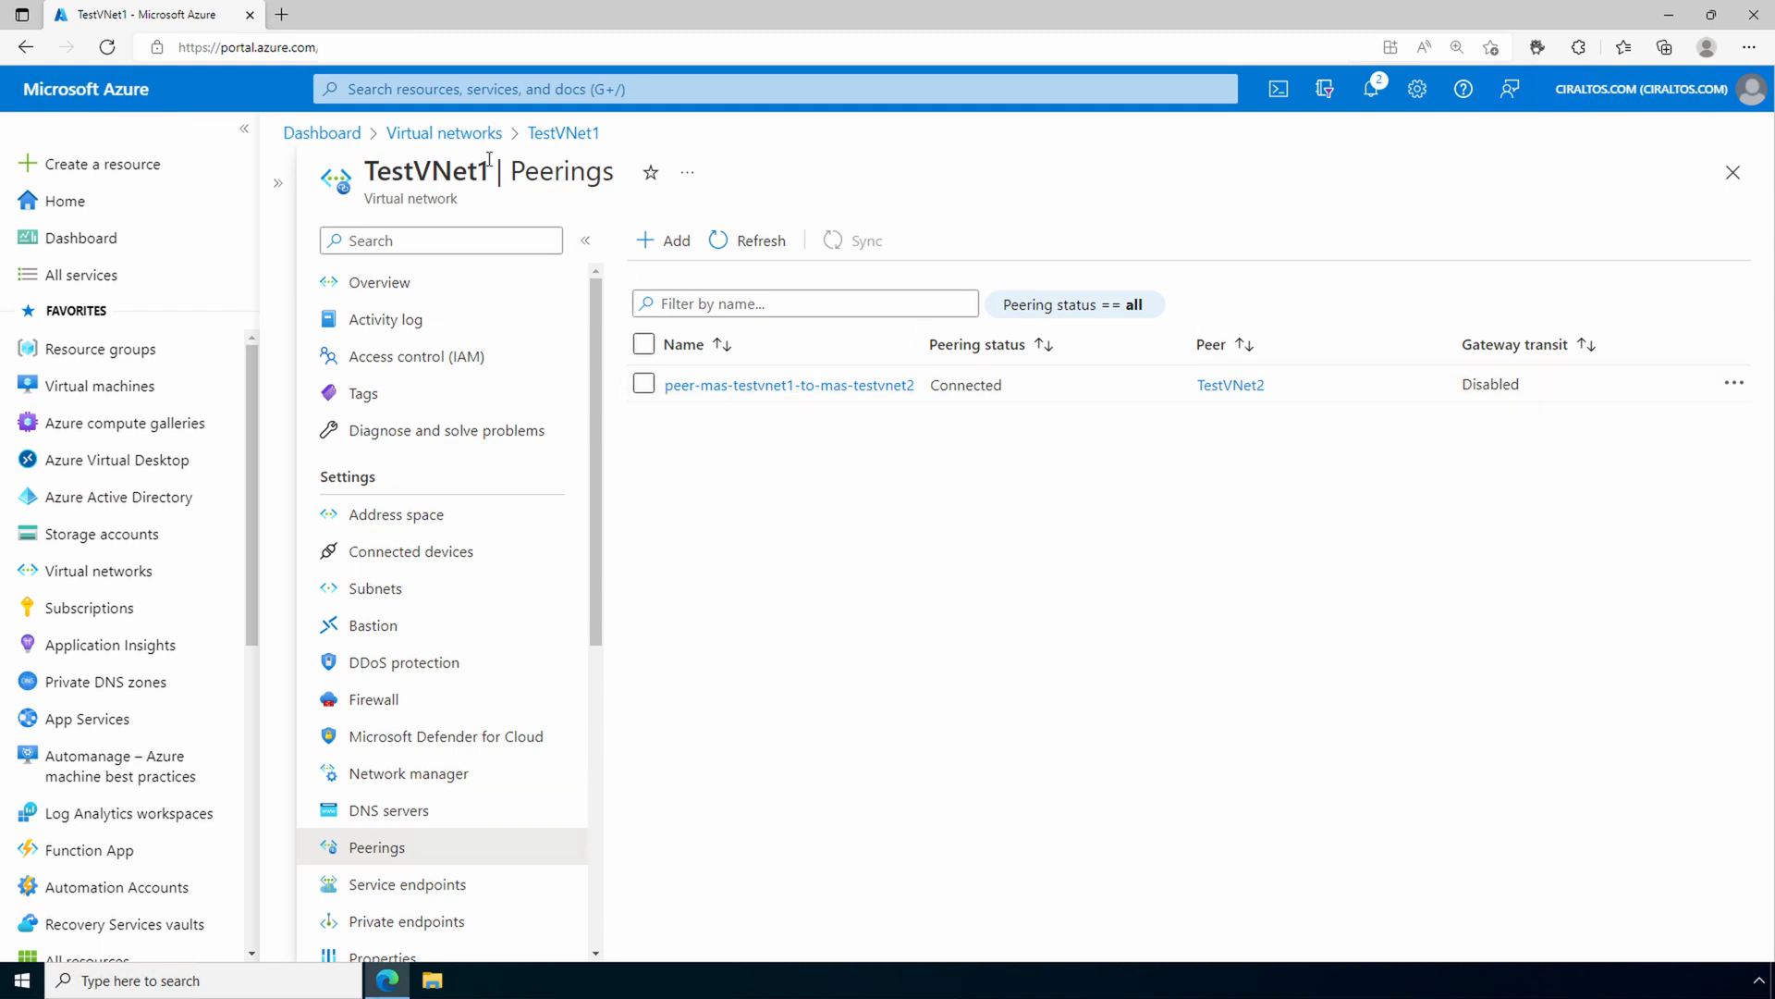
click(443, 133)
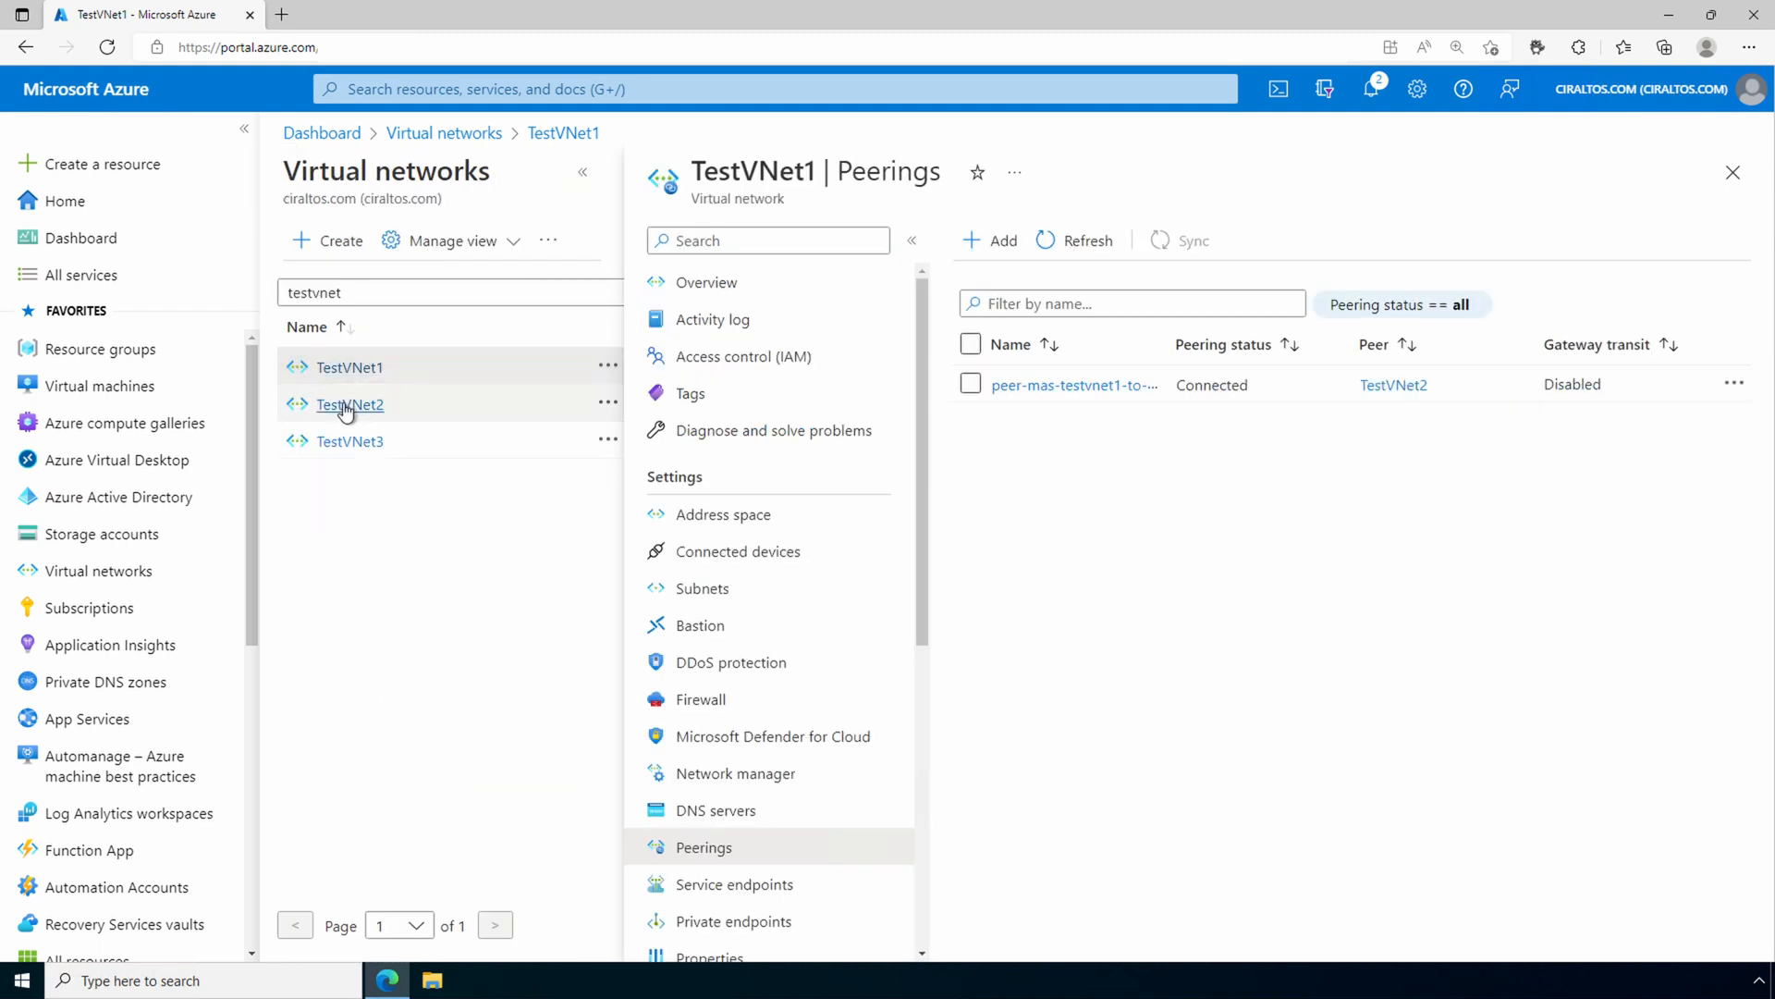
Confirm TestVNet2's peering is Connected, open TestVNet3 in another tab, then open TestVNet1
click(349, 405)
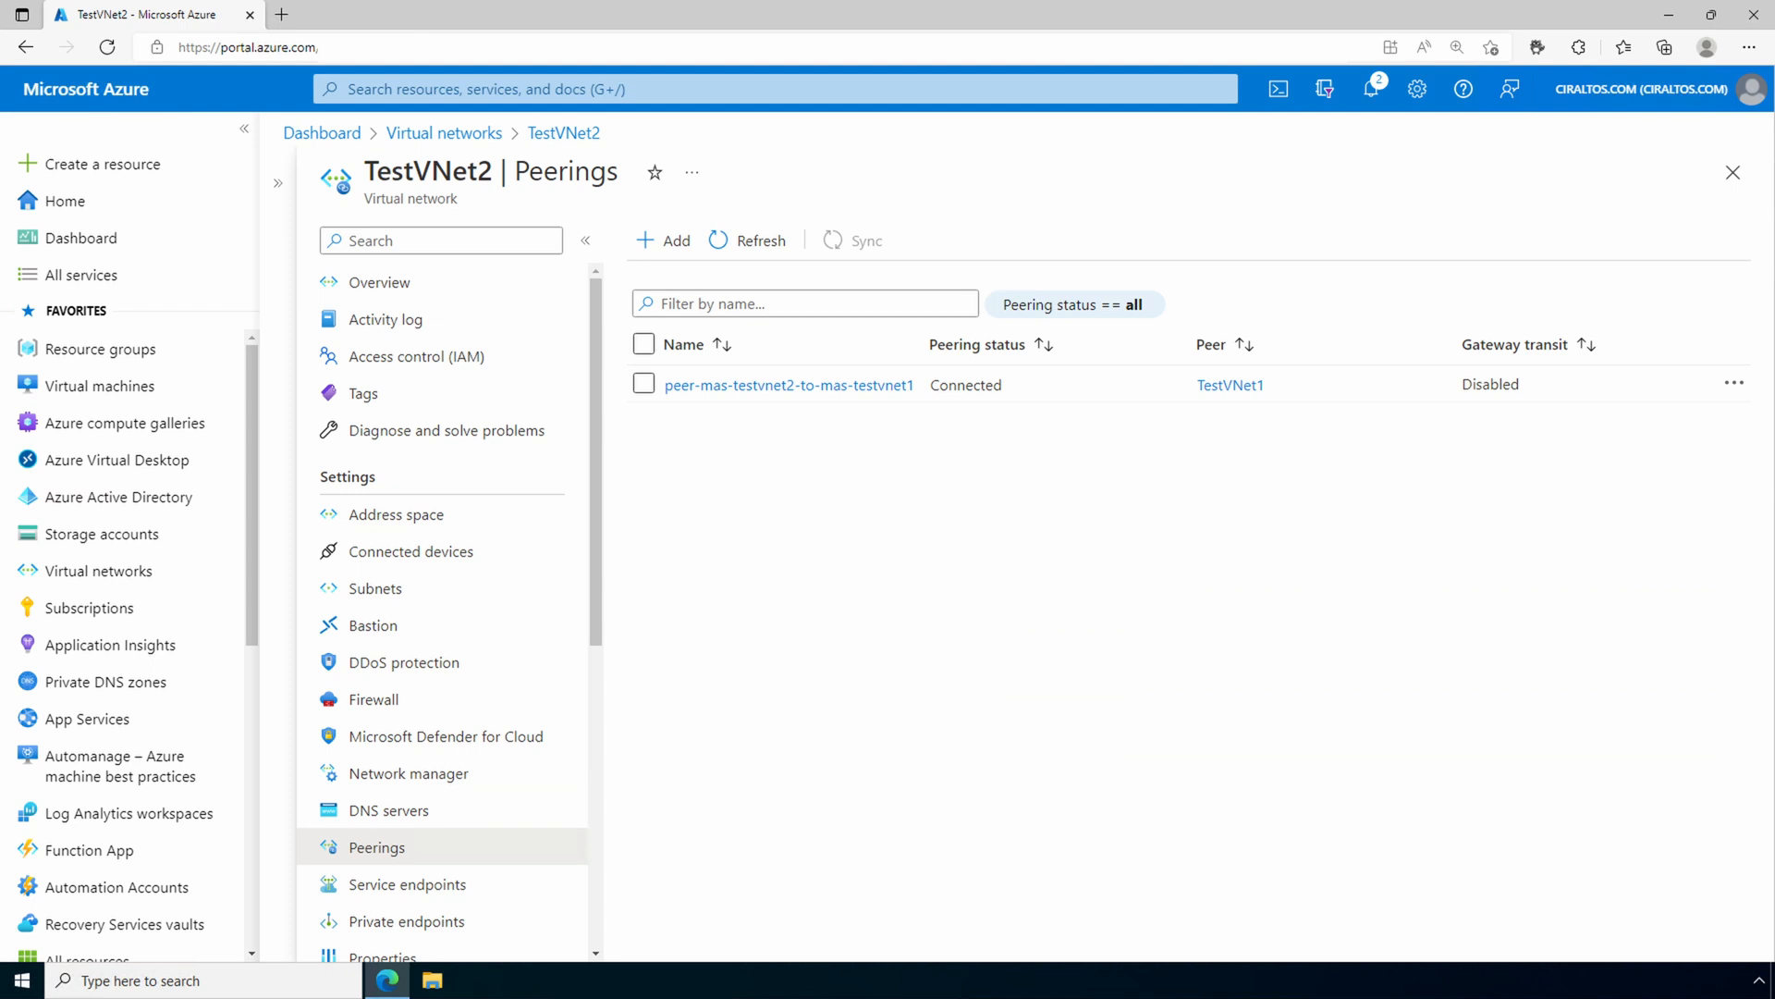
click(804, 301)
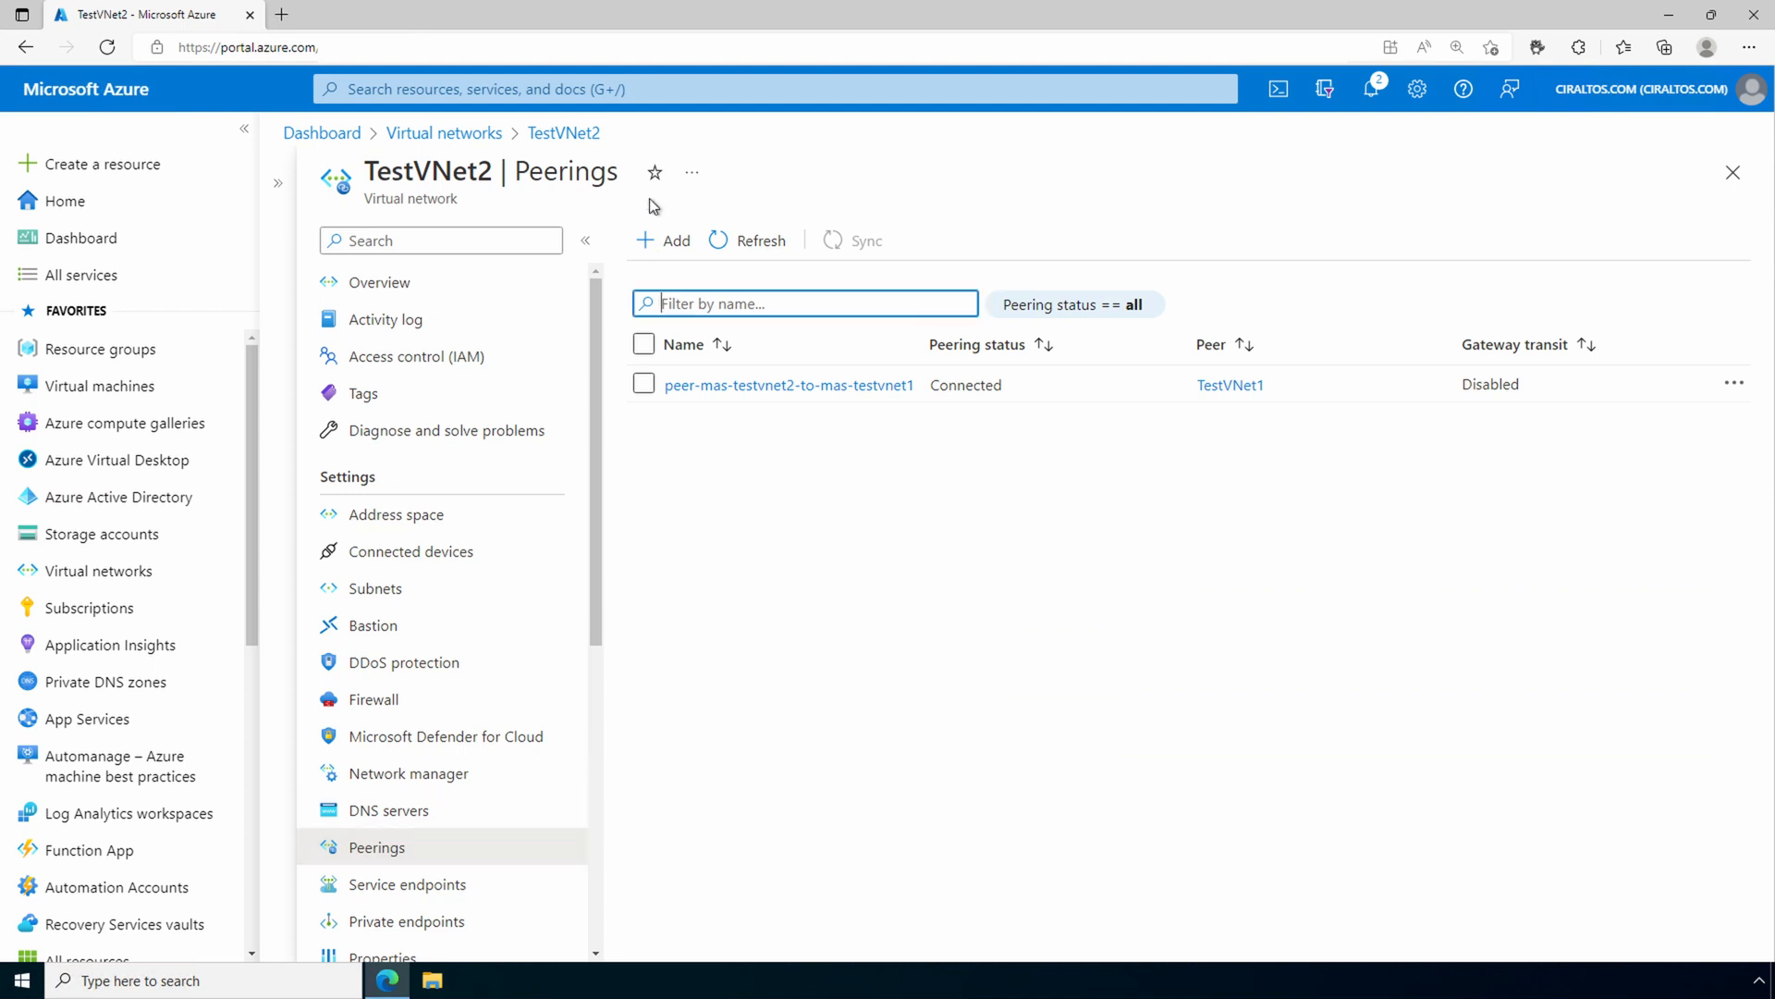
click(444, 133)
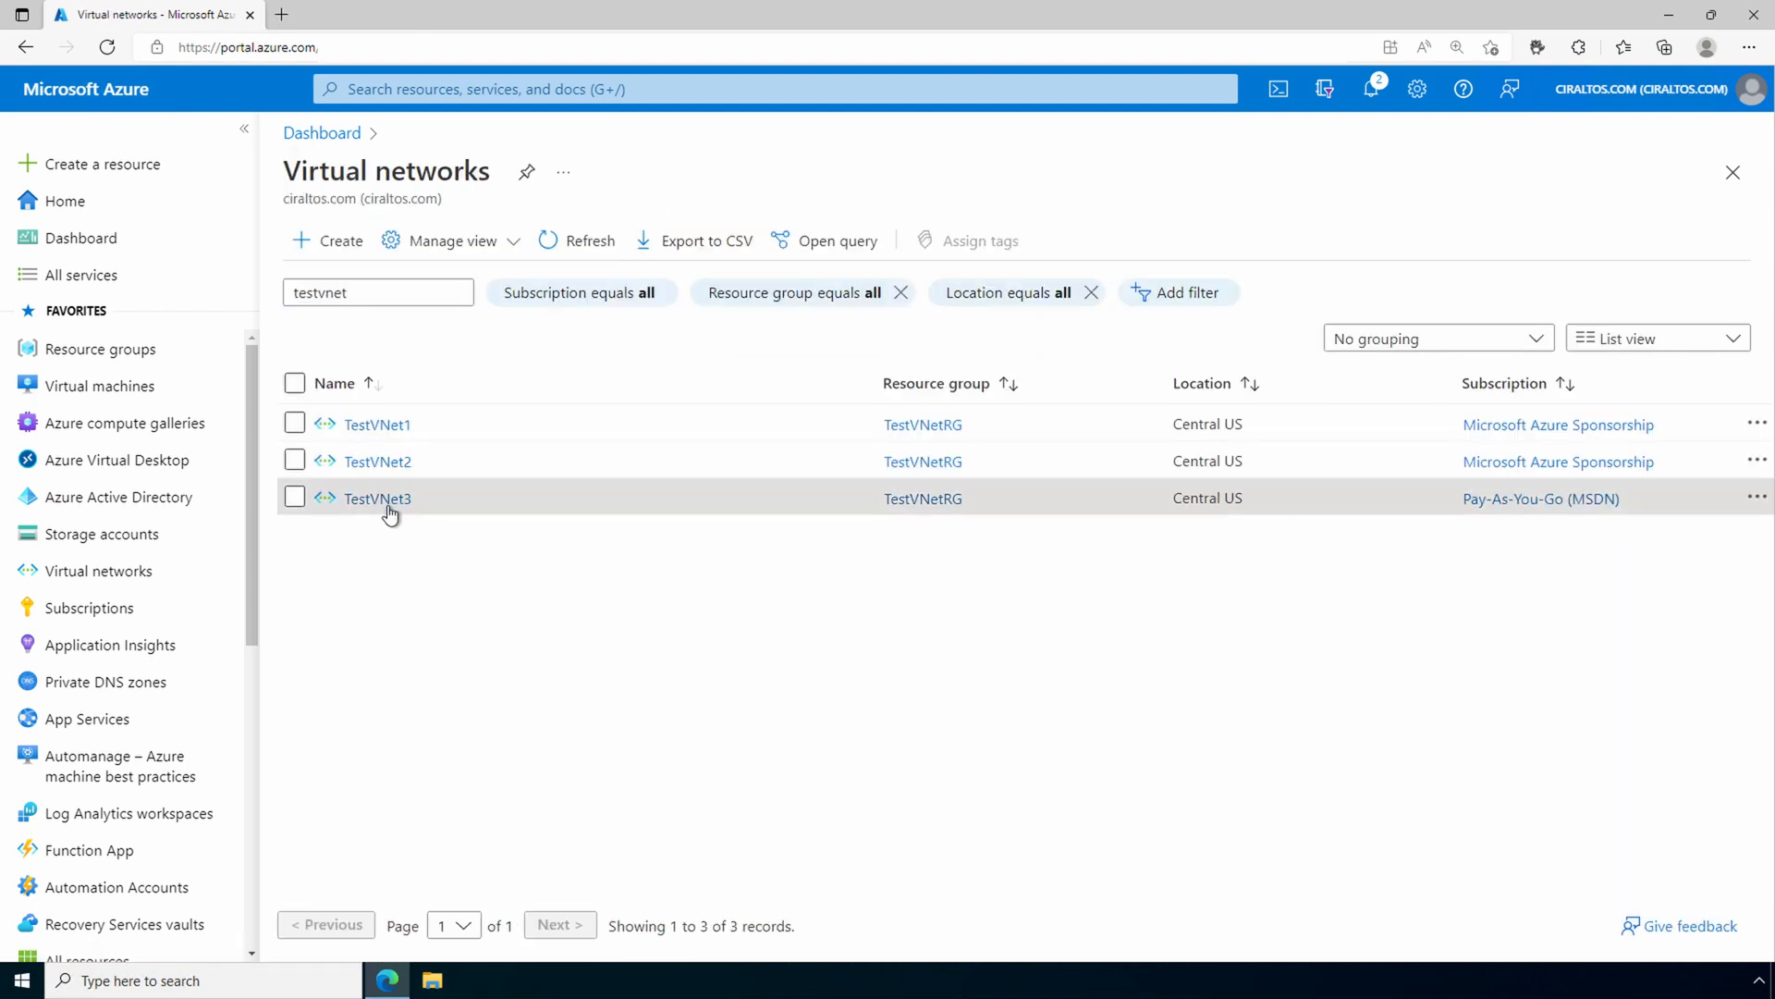
mouse_move(378, 498)
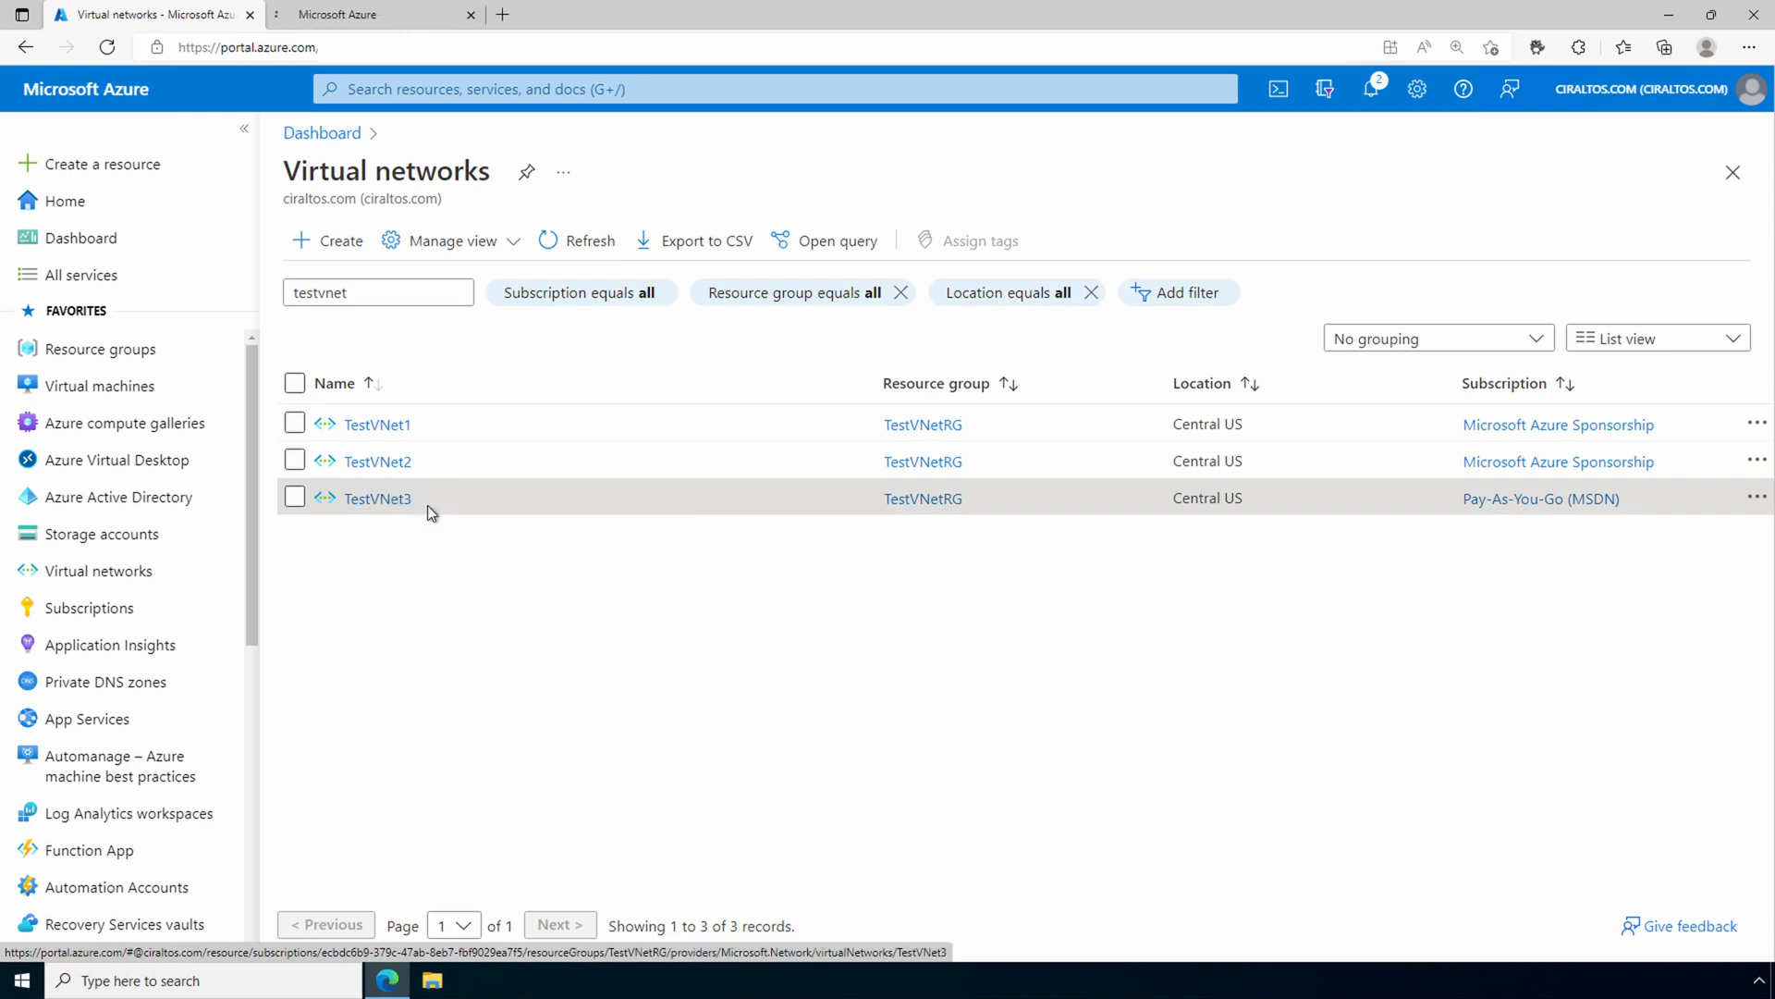
click(377, 497)
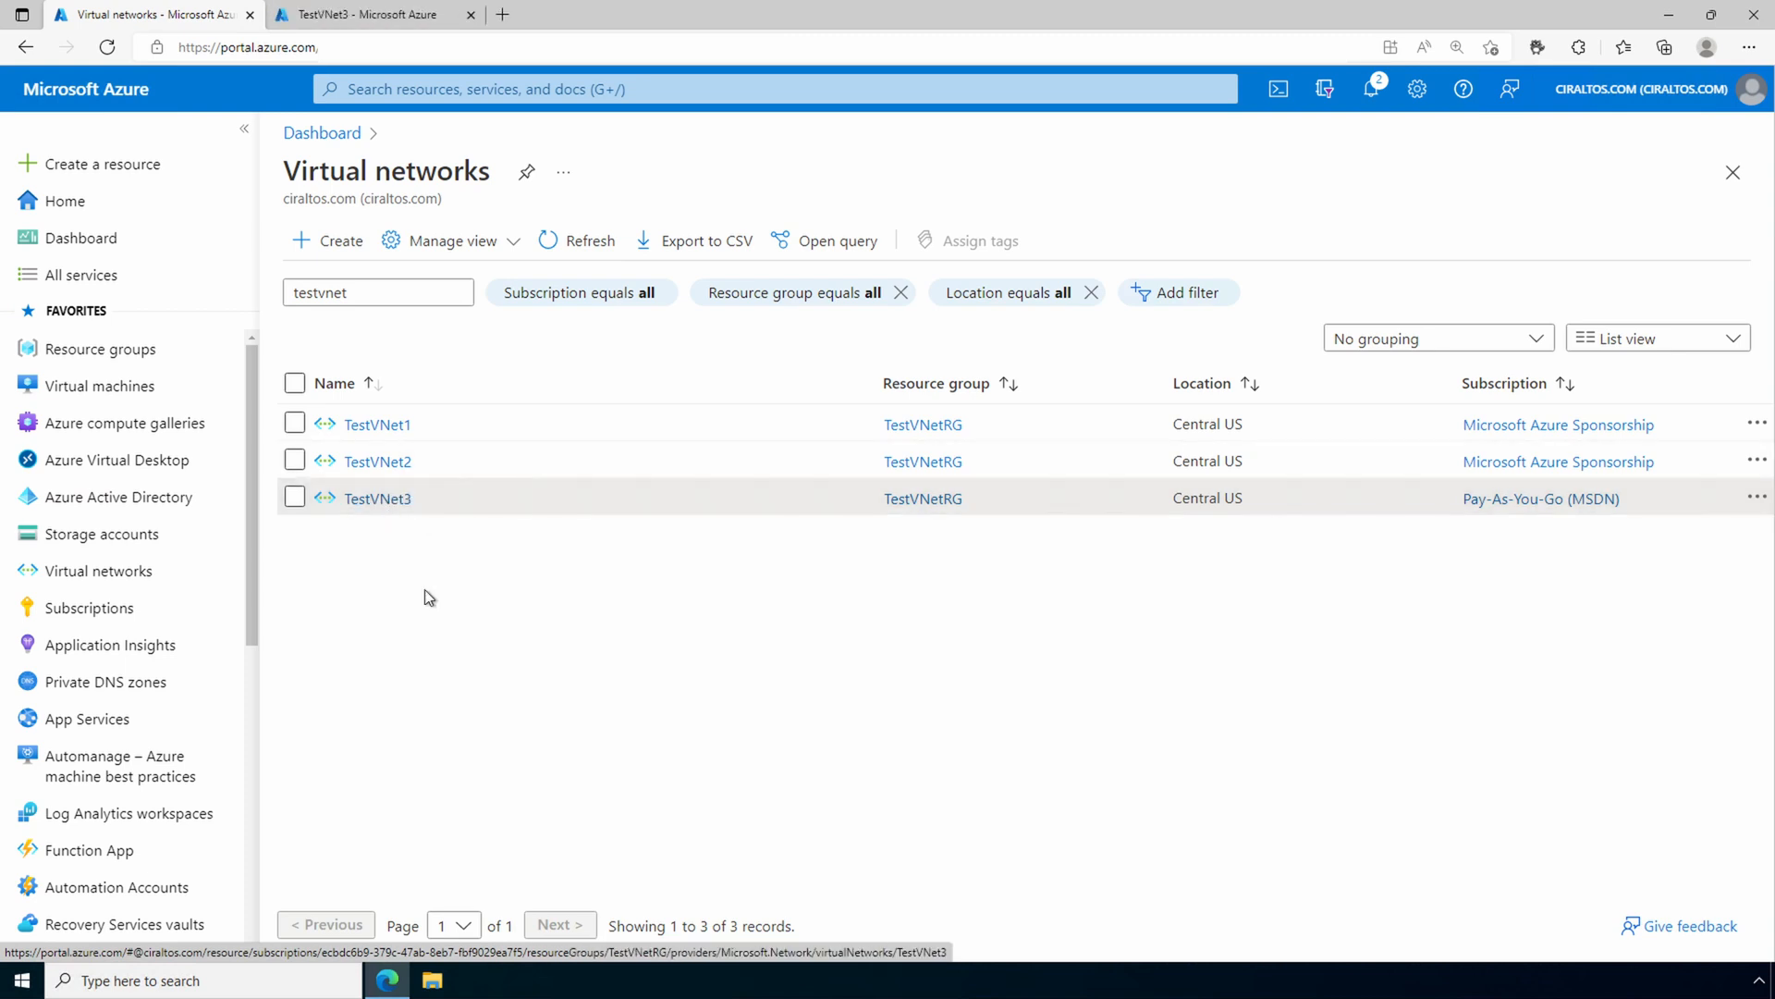
click(377, 423)
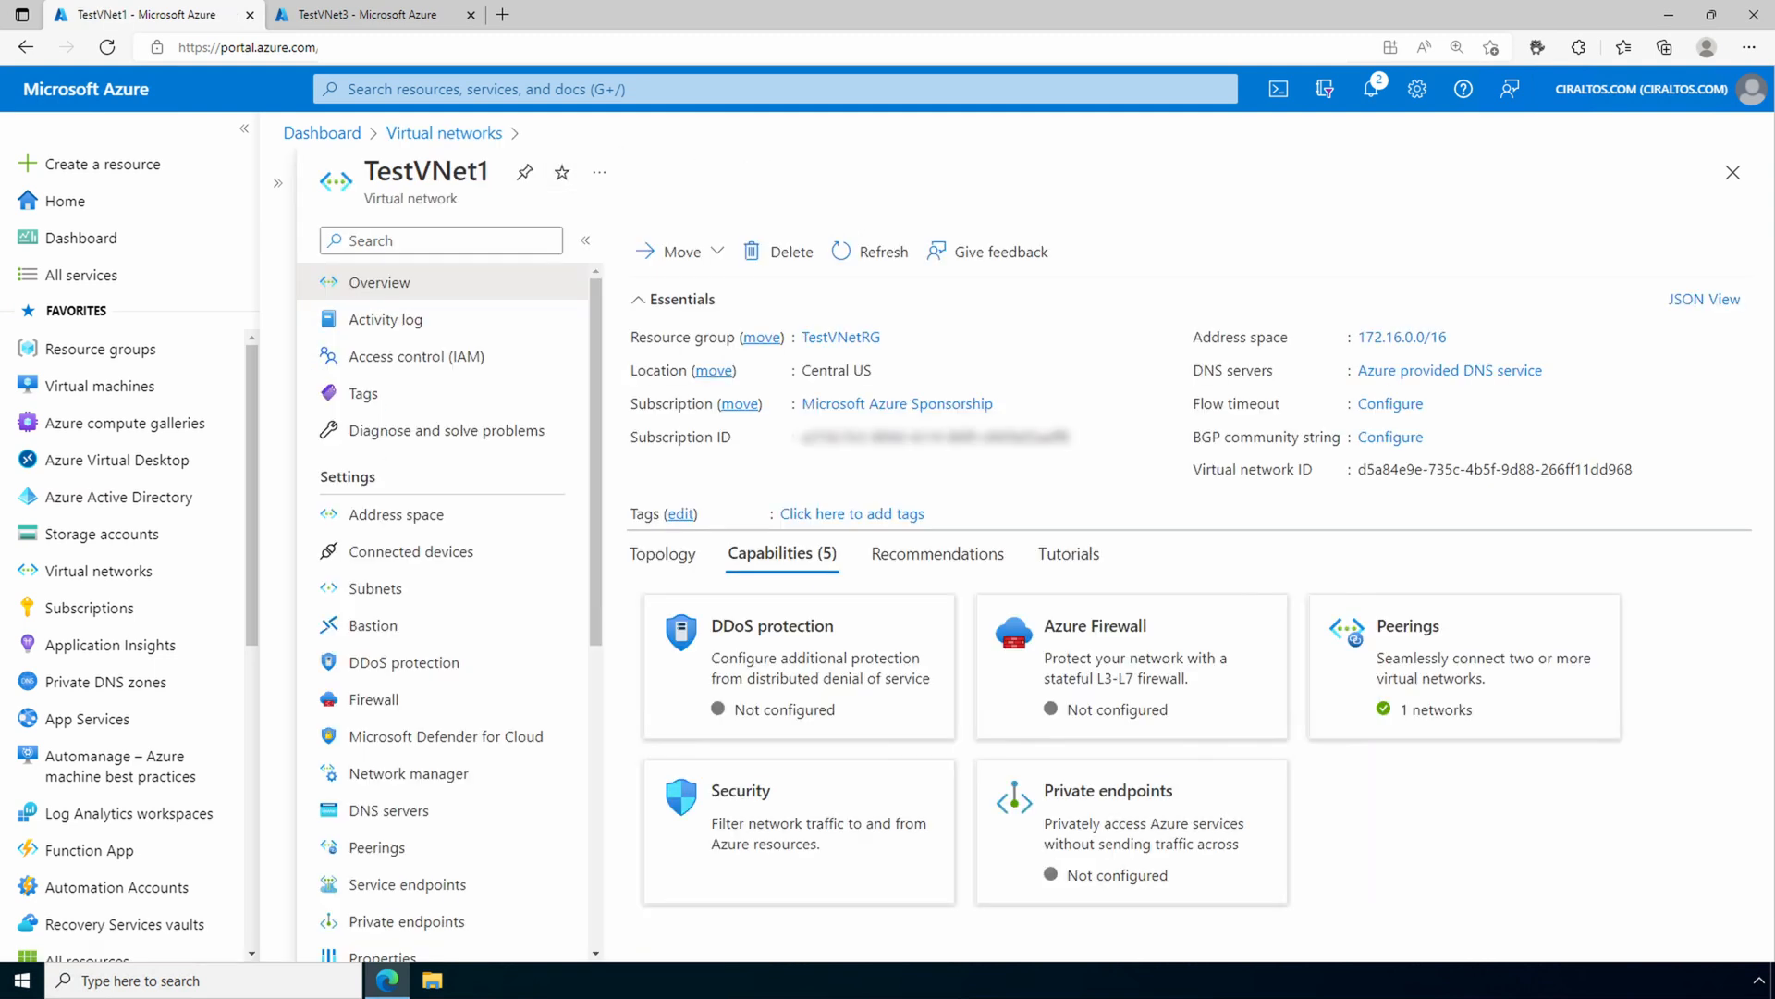
Add a new TestVNet1 peering with local link name Peer-msa-testvnet1-to-payg-testvnet3
click(375, 847)
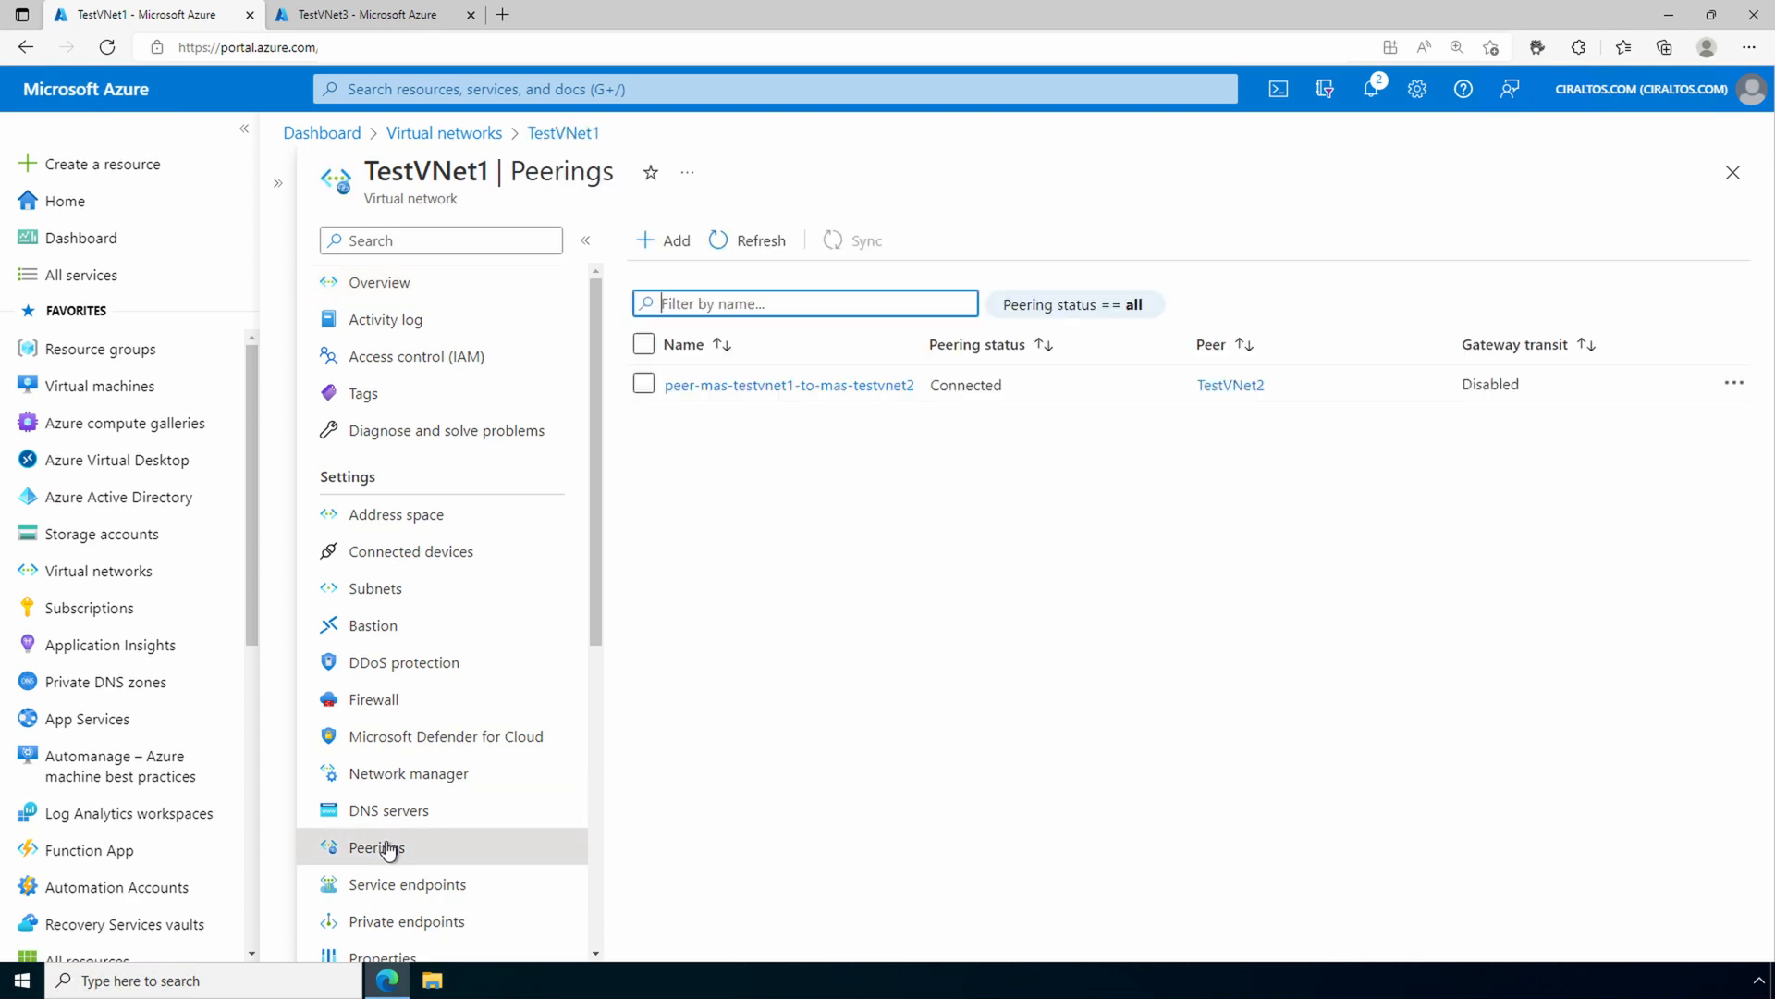
mouse_move(662, 240)
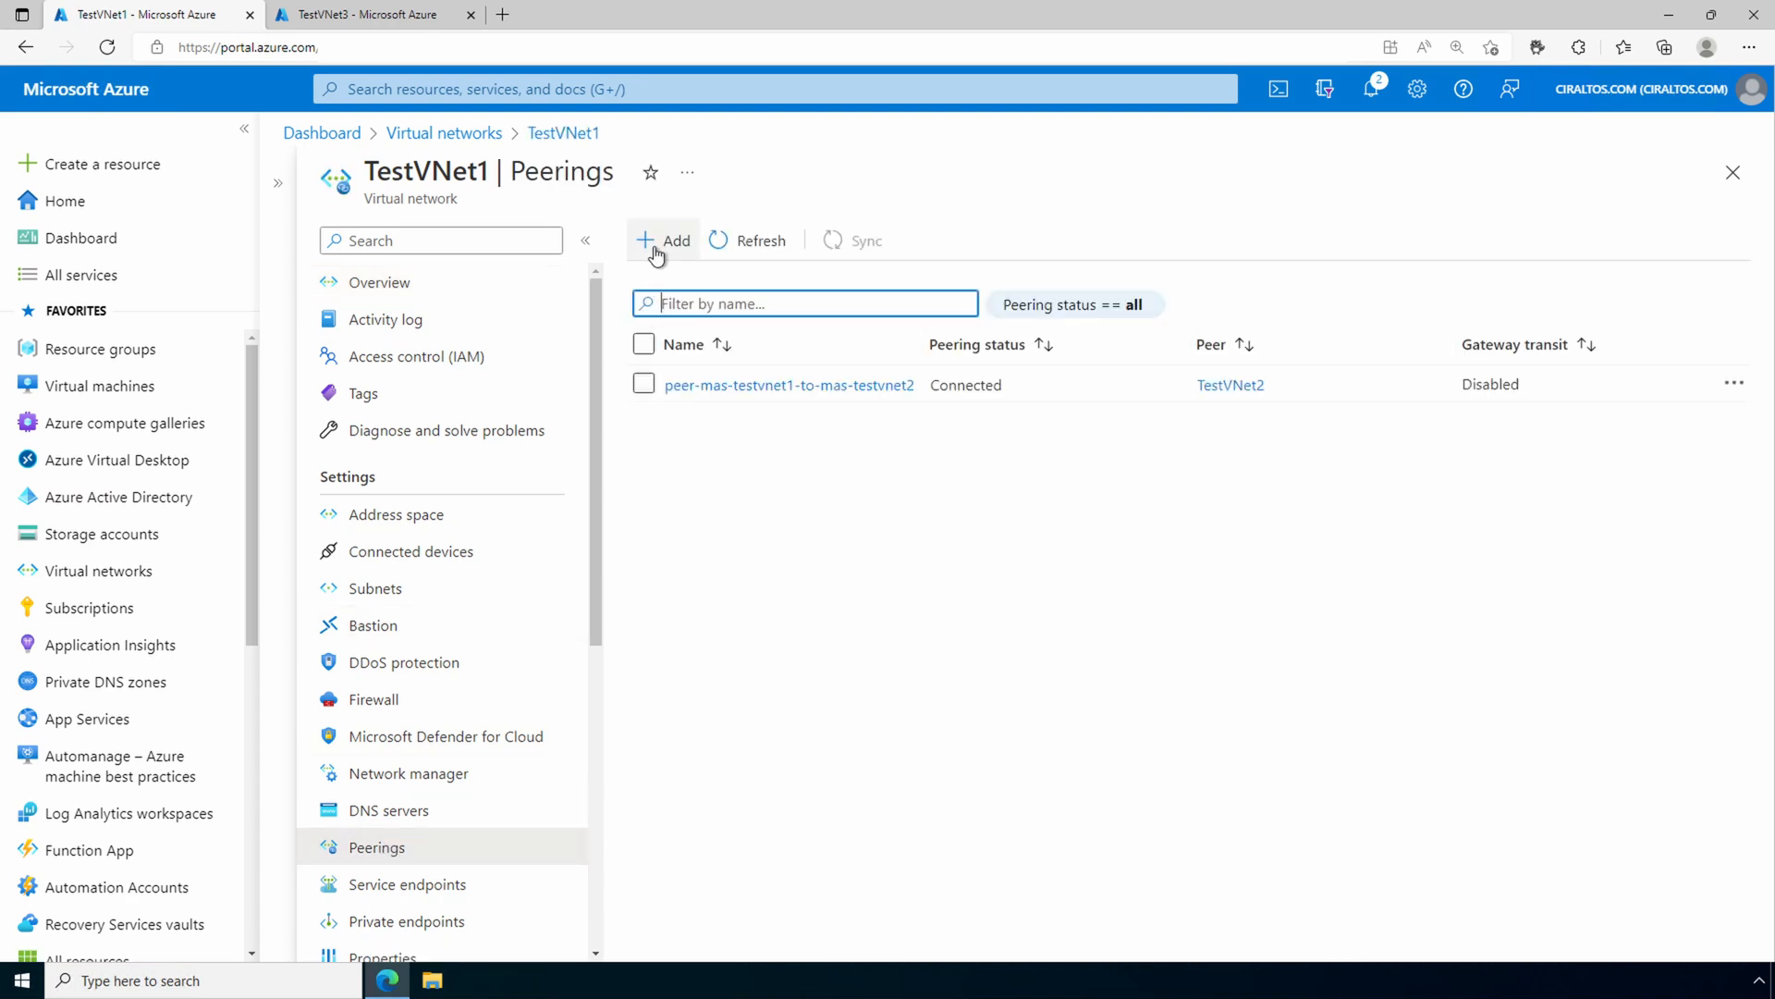
click(664, 240)
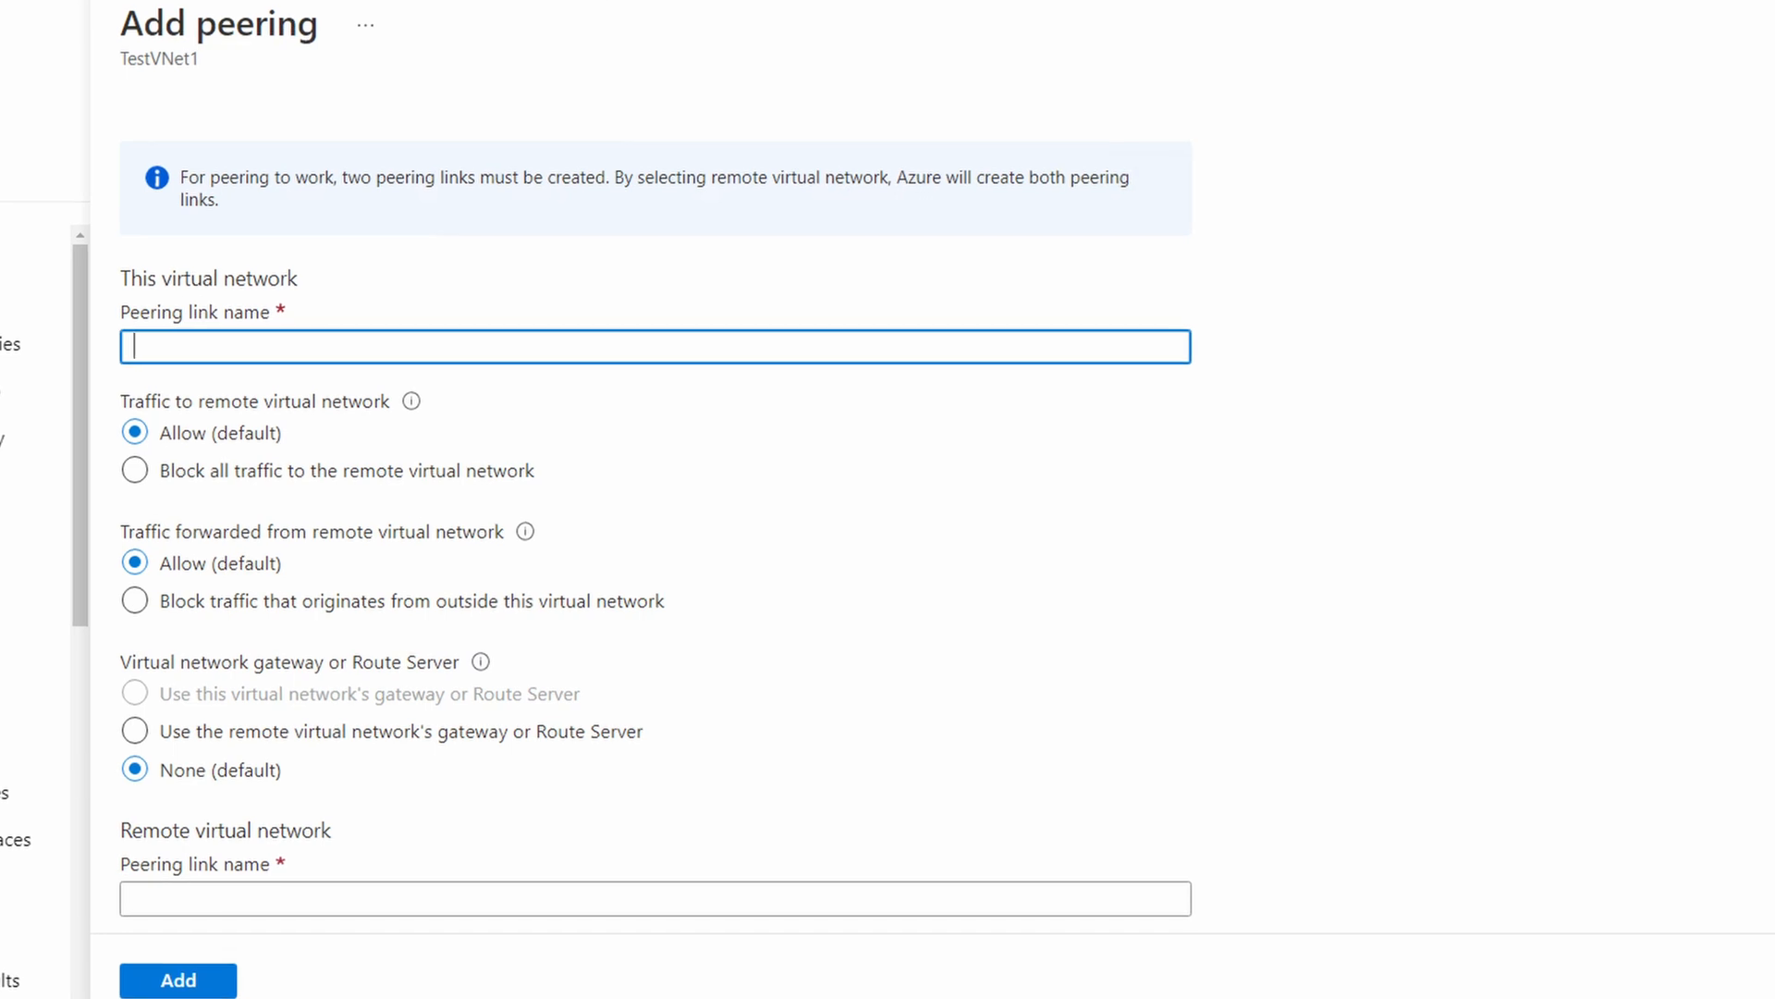
mouse_move(989, 357)
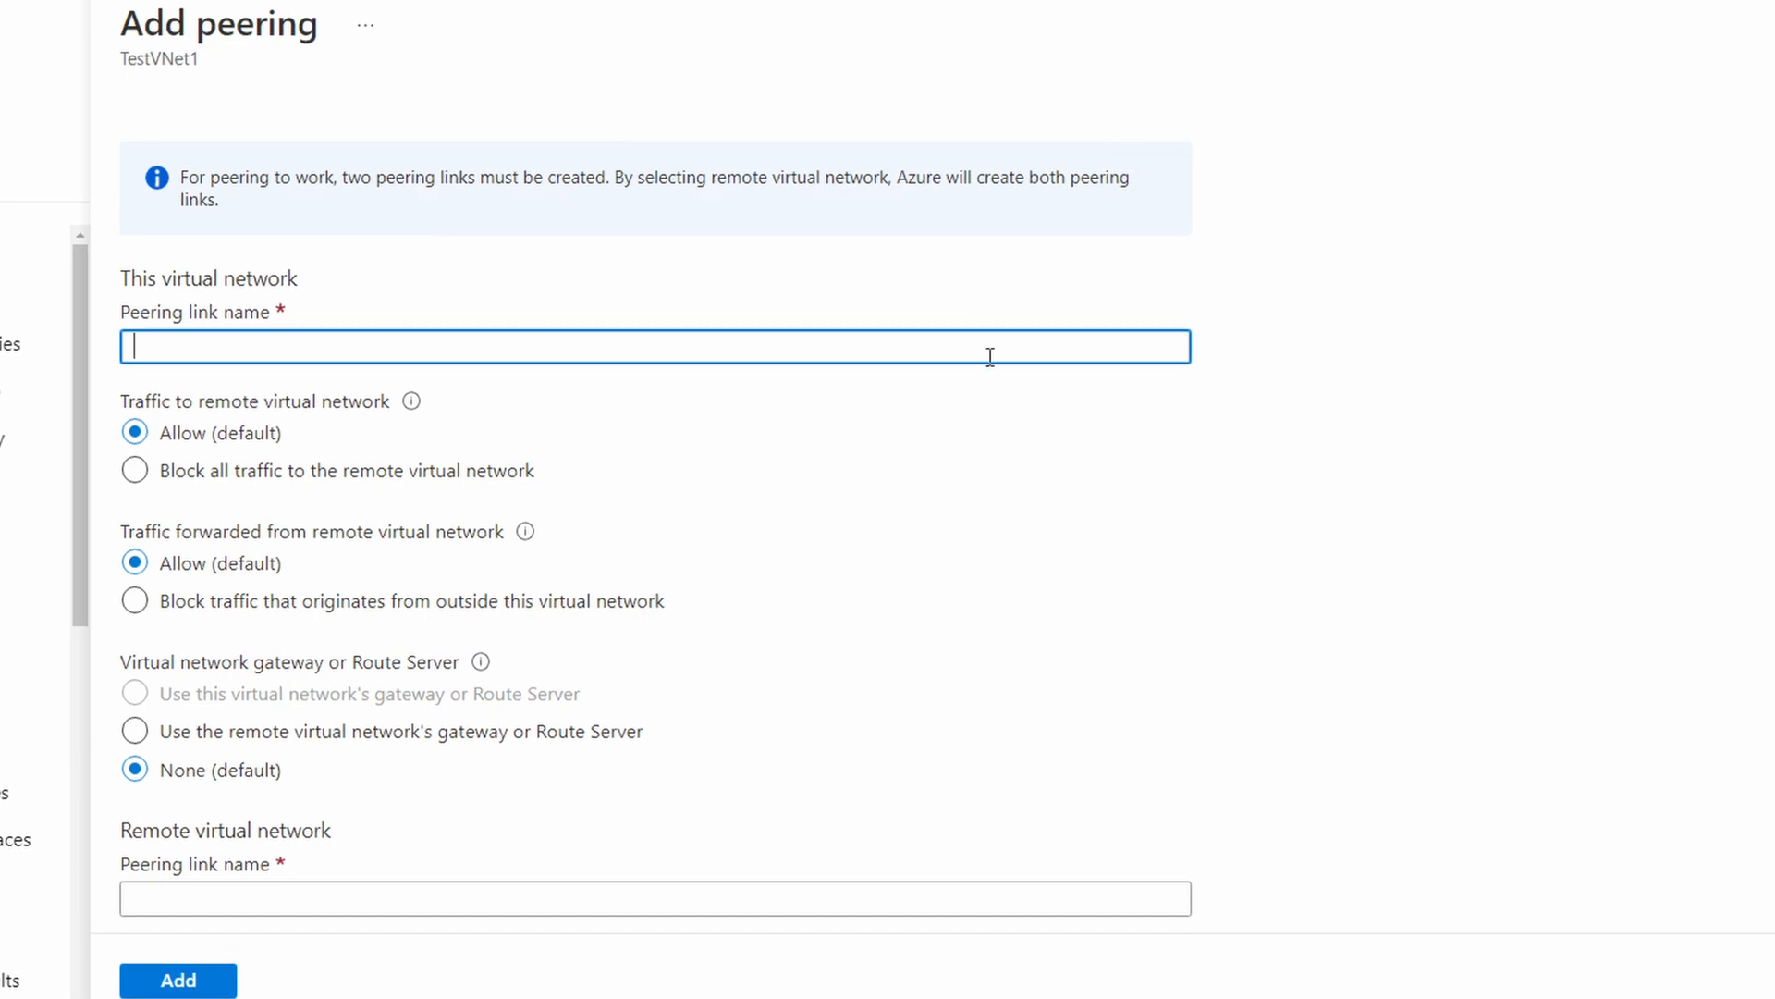
text(msa-testvnet1-to-payg-testvnet3)
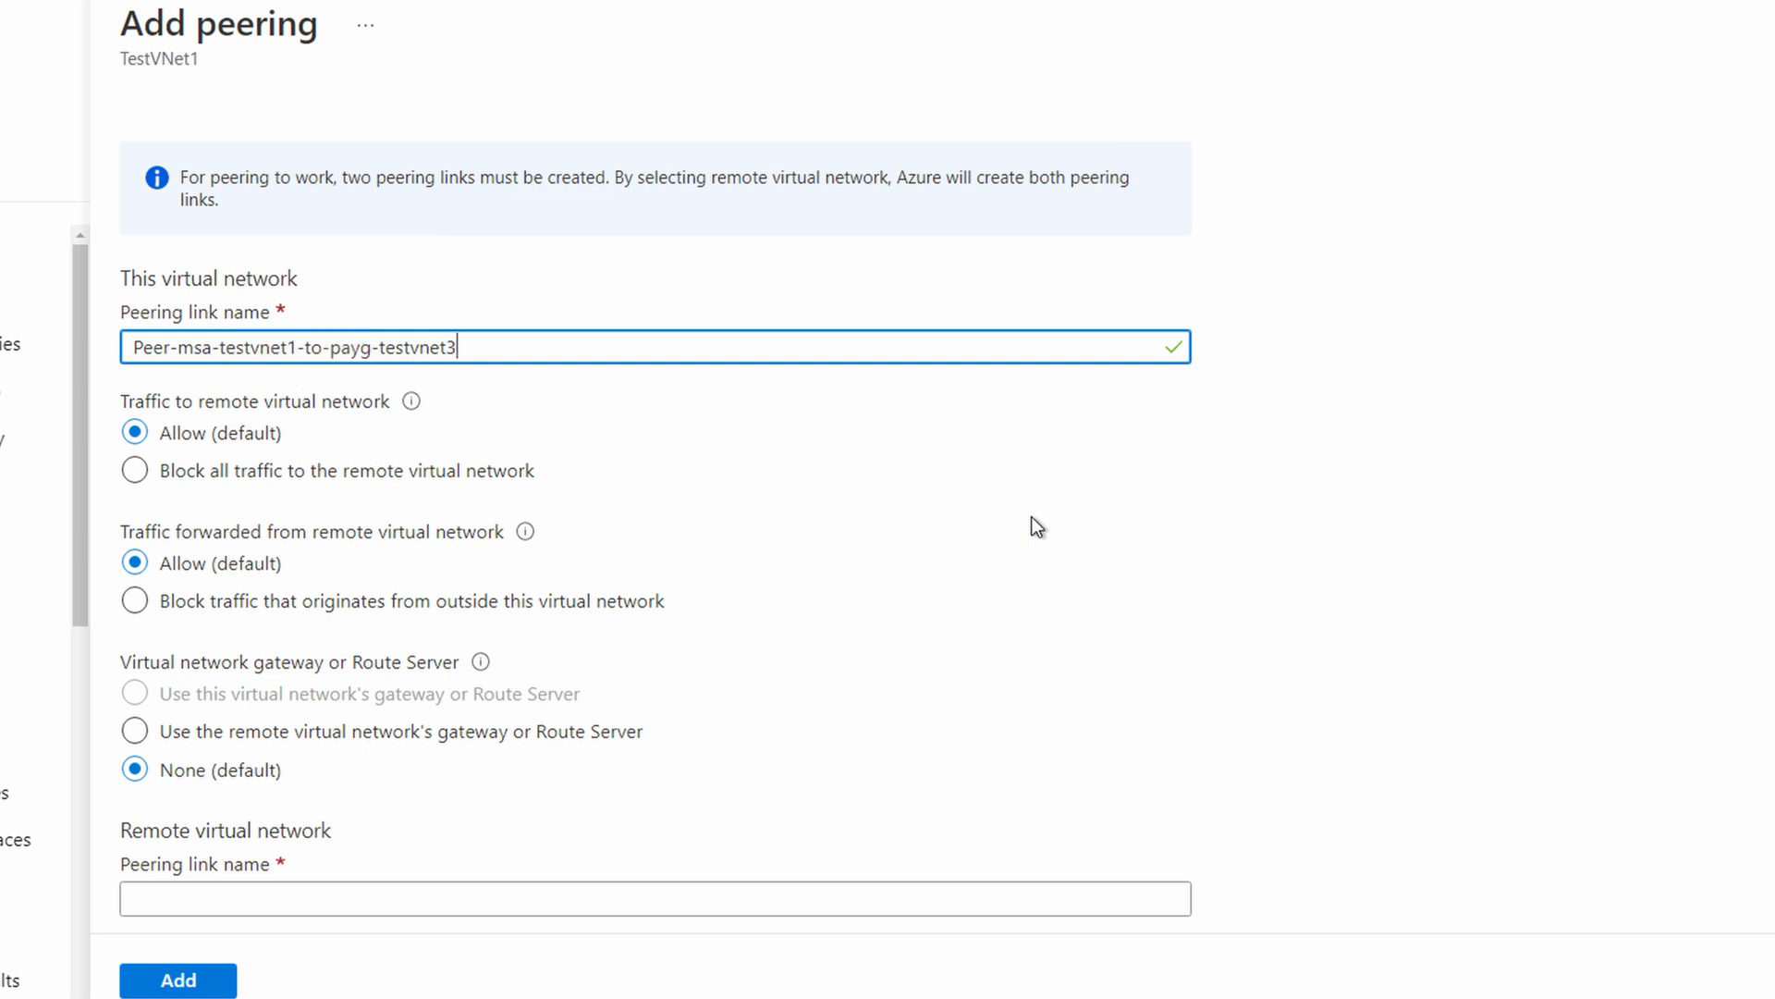
scroll(down, 3)
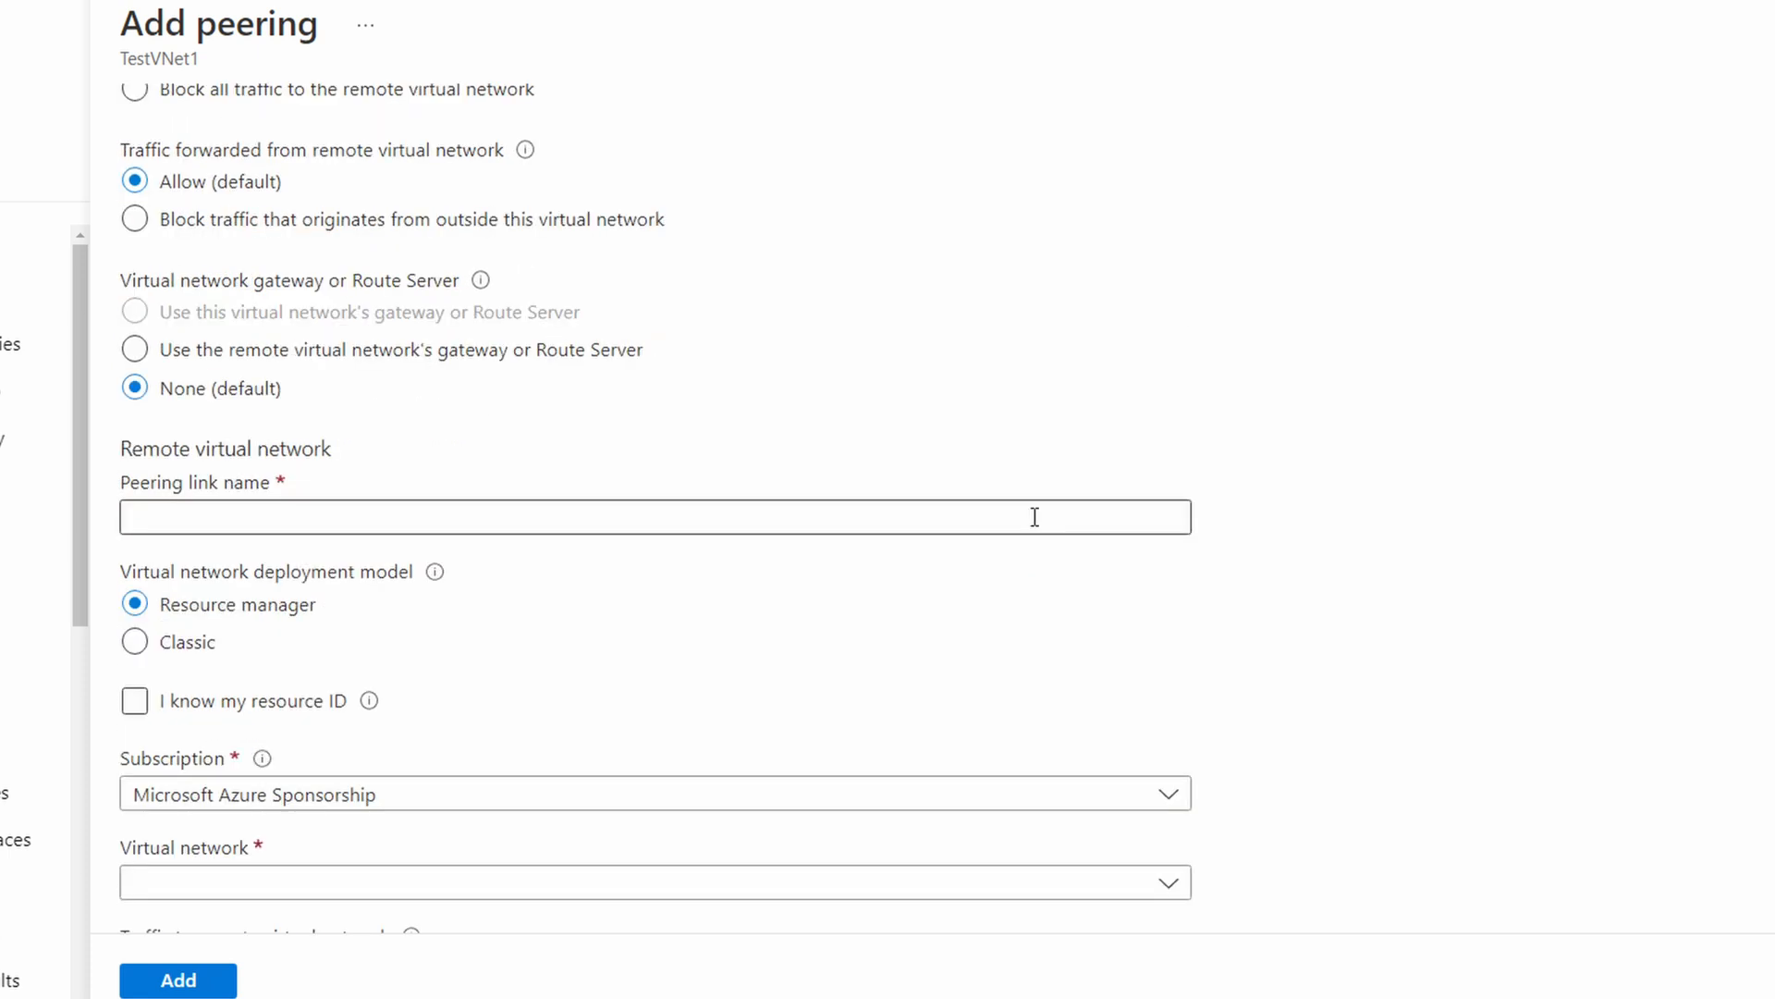
Name the remote link Peer-payg-testvnet3-to-msa-testvnet1 and tick 'I know my resource ID'
click(703, 516)
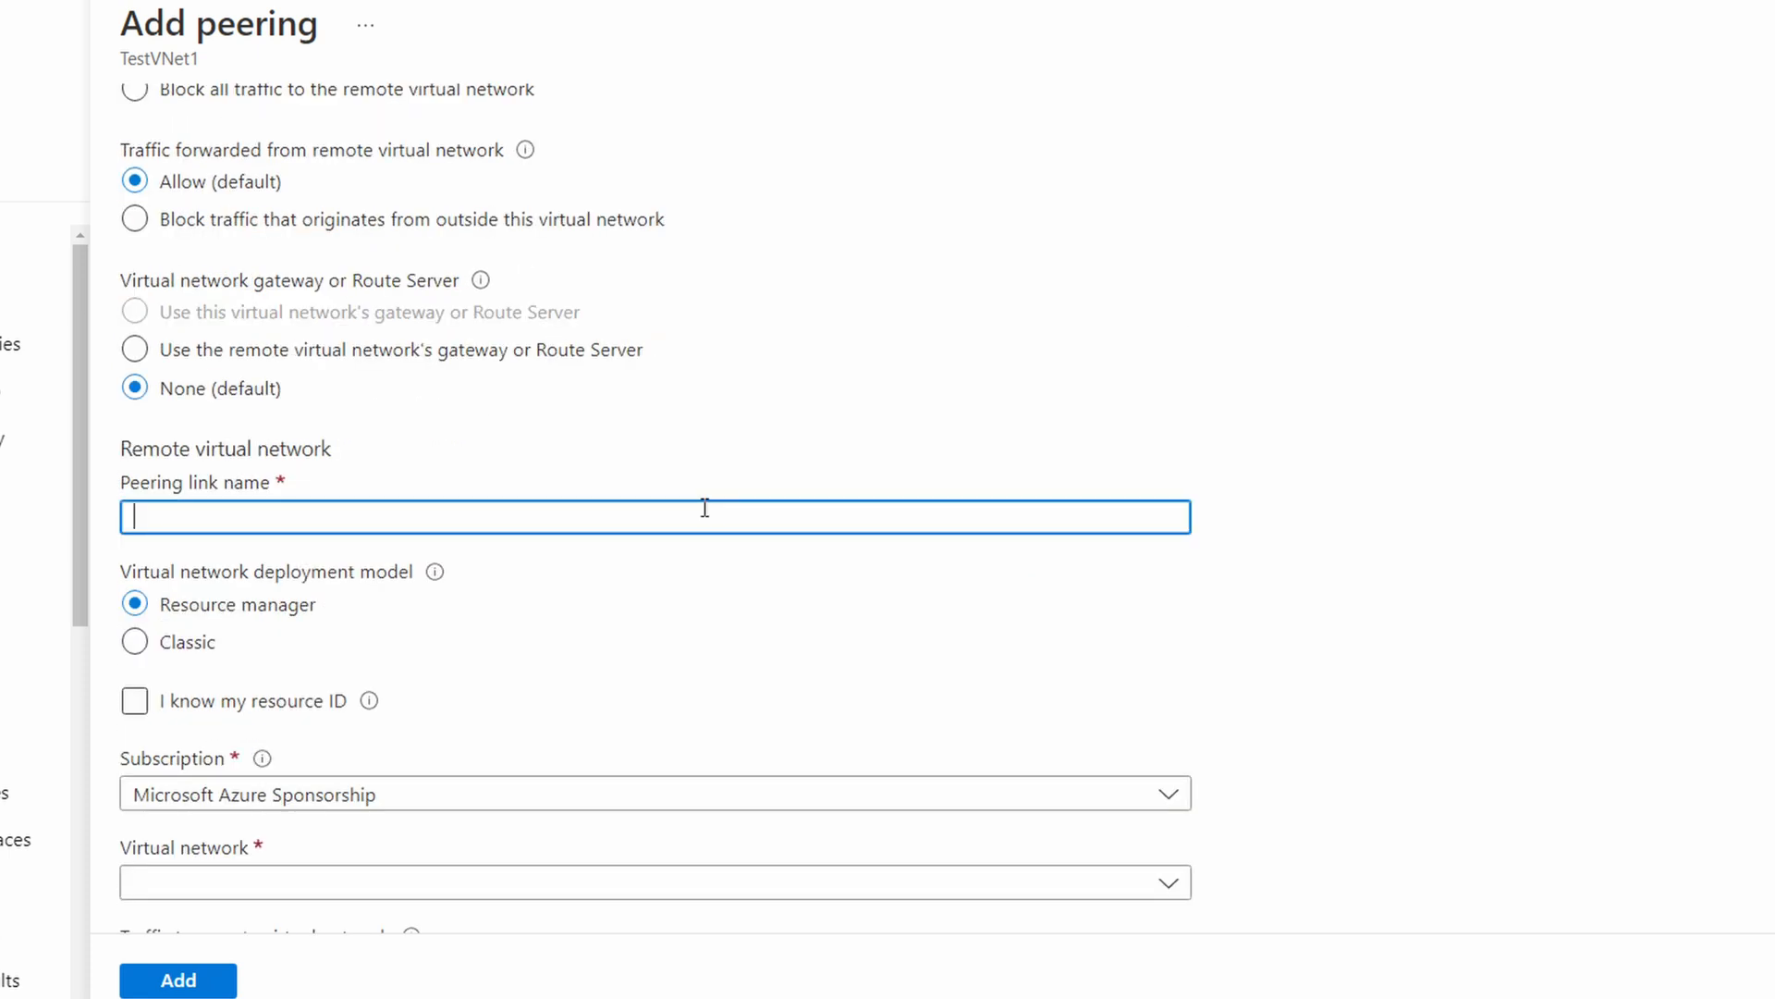
text(Peer-payg-testvnet3-to-msa-testvnet1)
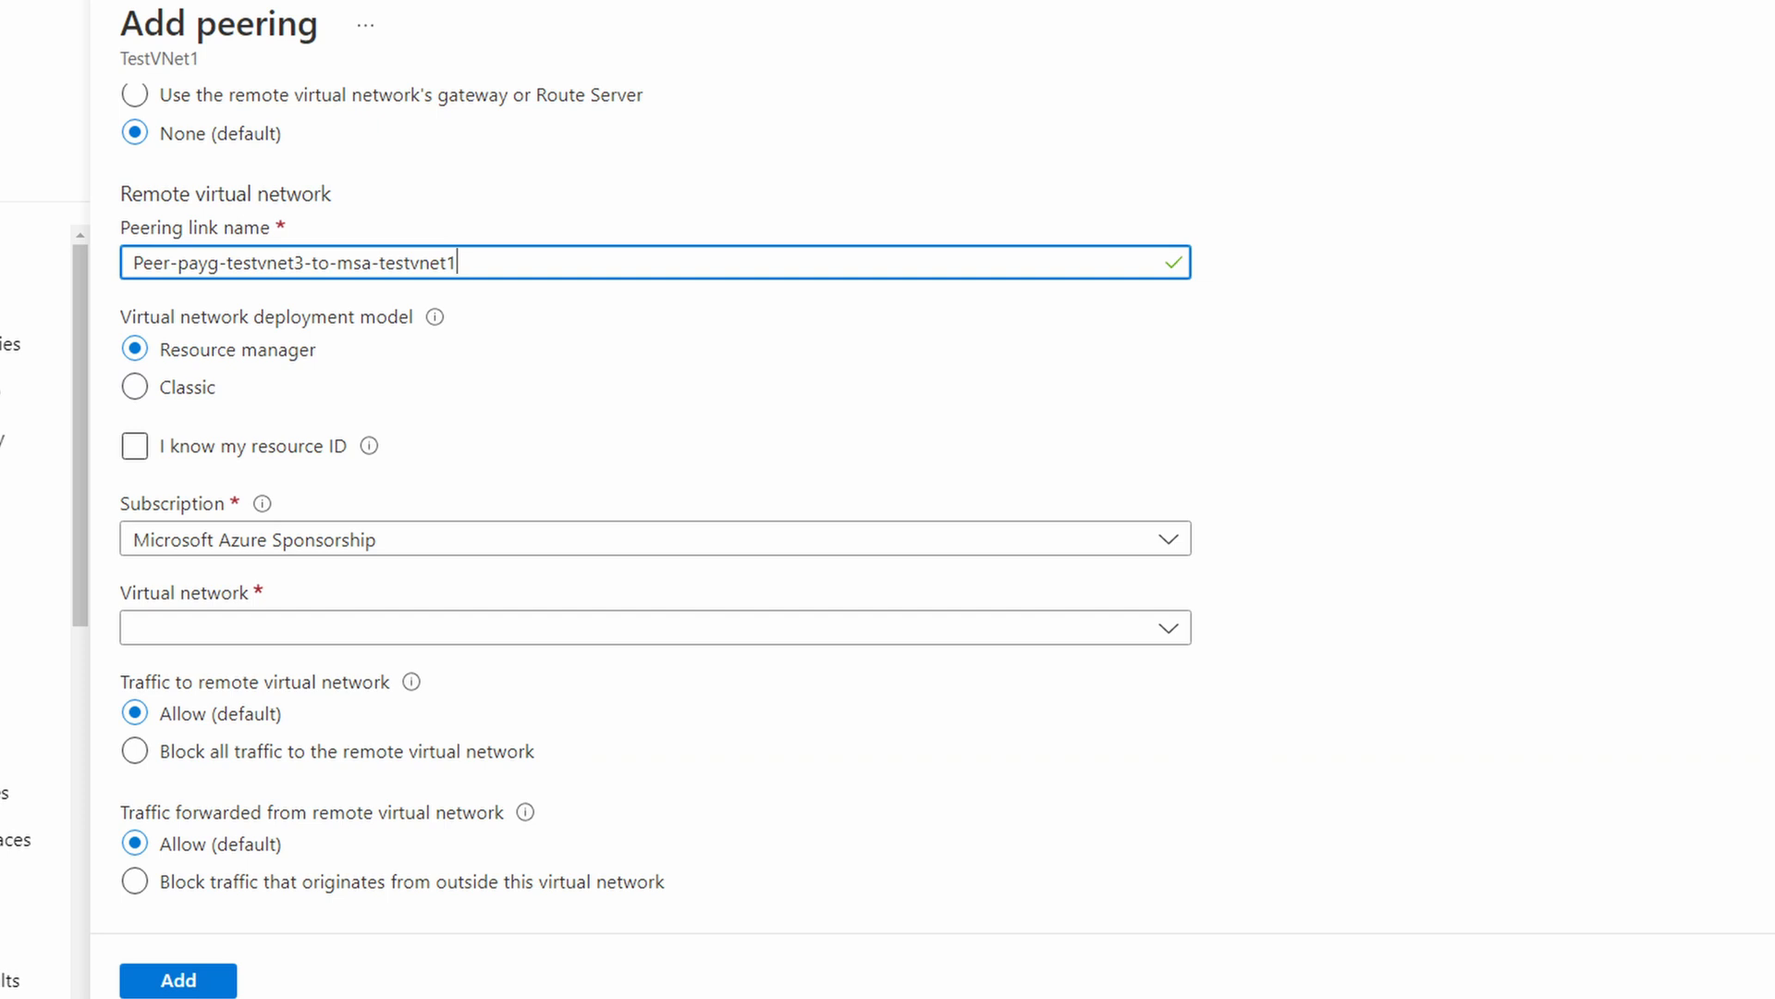
click(134, 446)
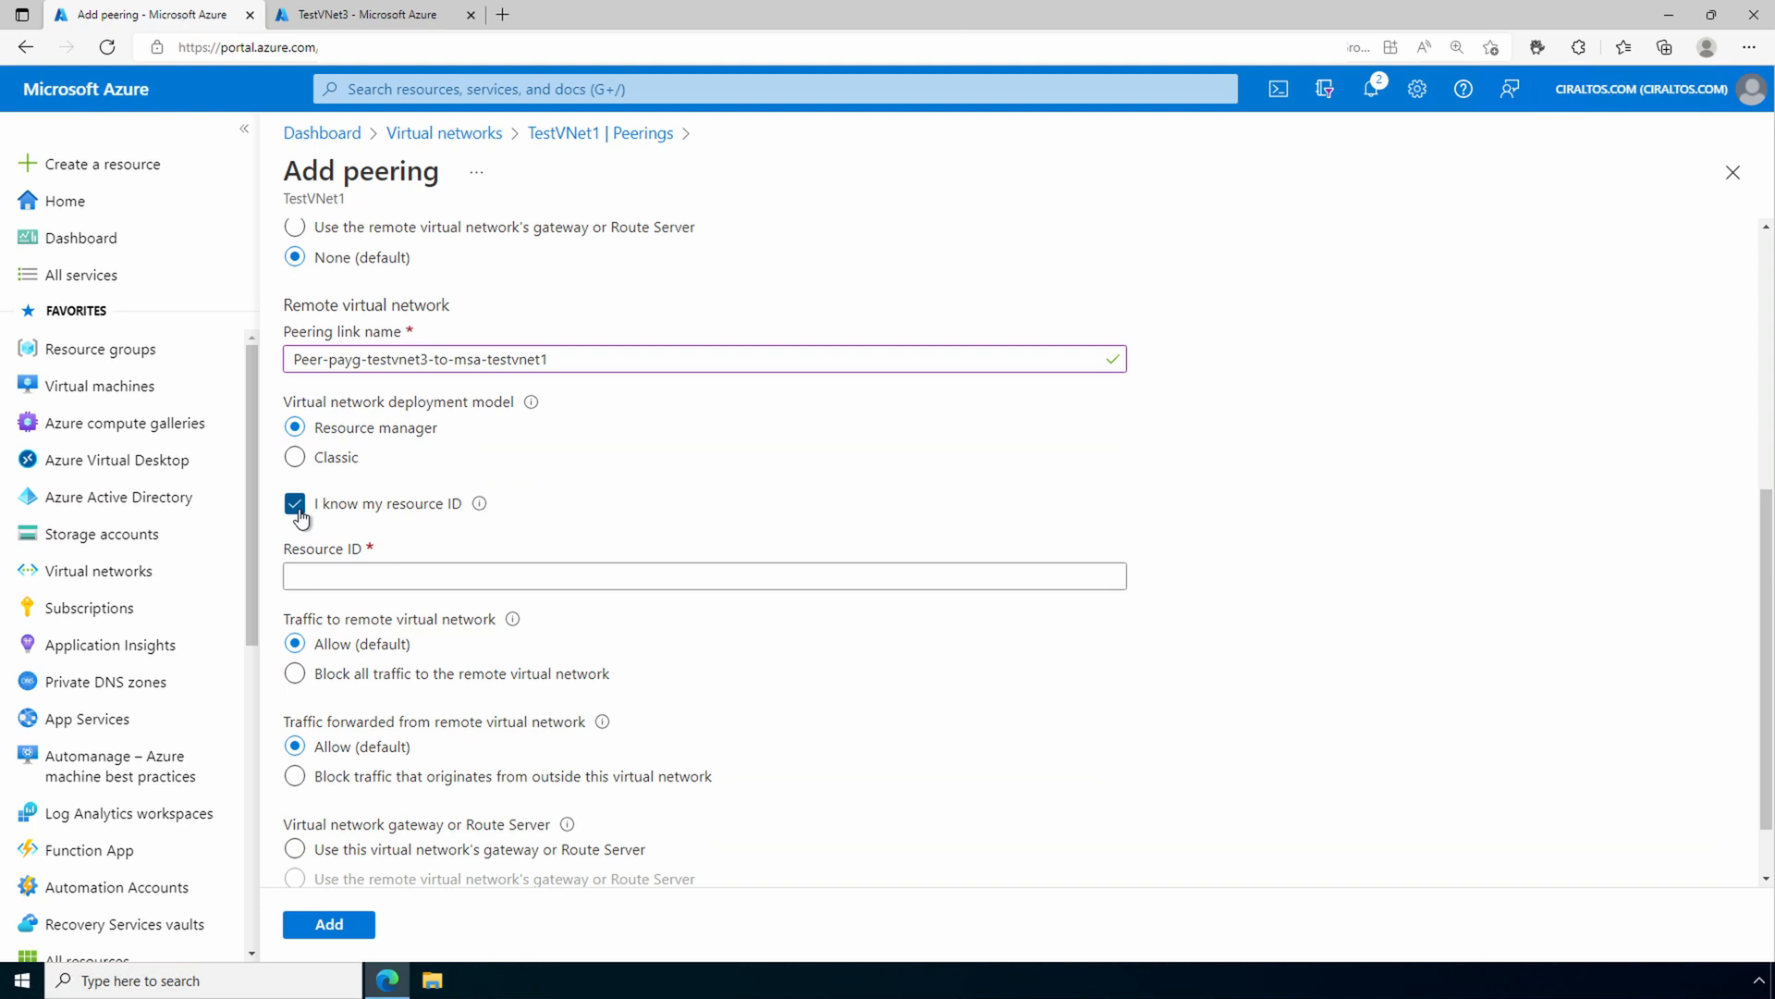
Copy TestVNet3's resource ID from its Properties and return to the Add peering form
click(374, 13)
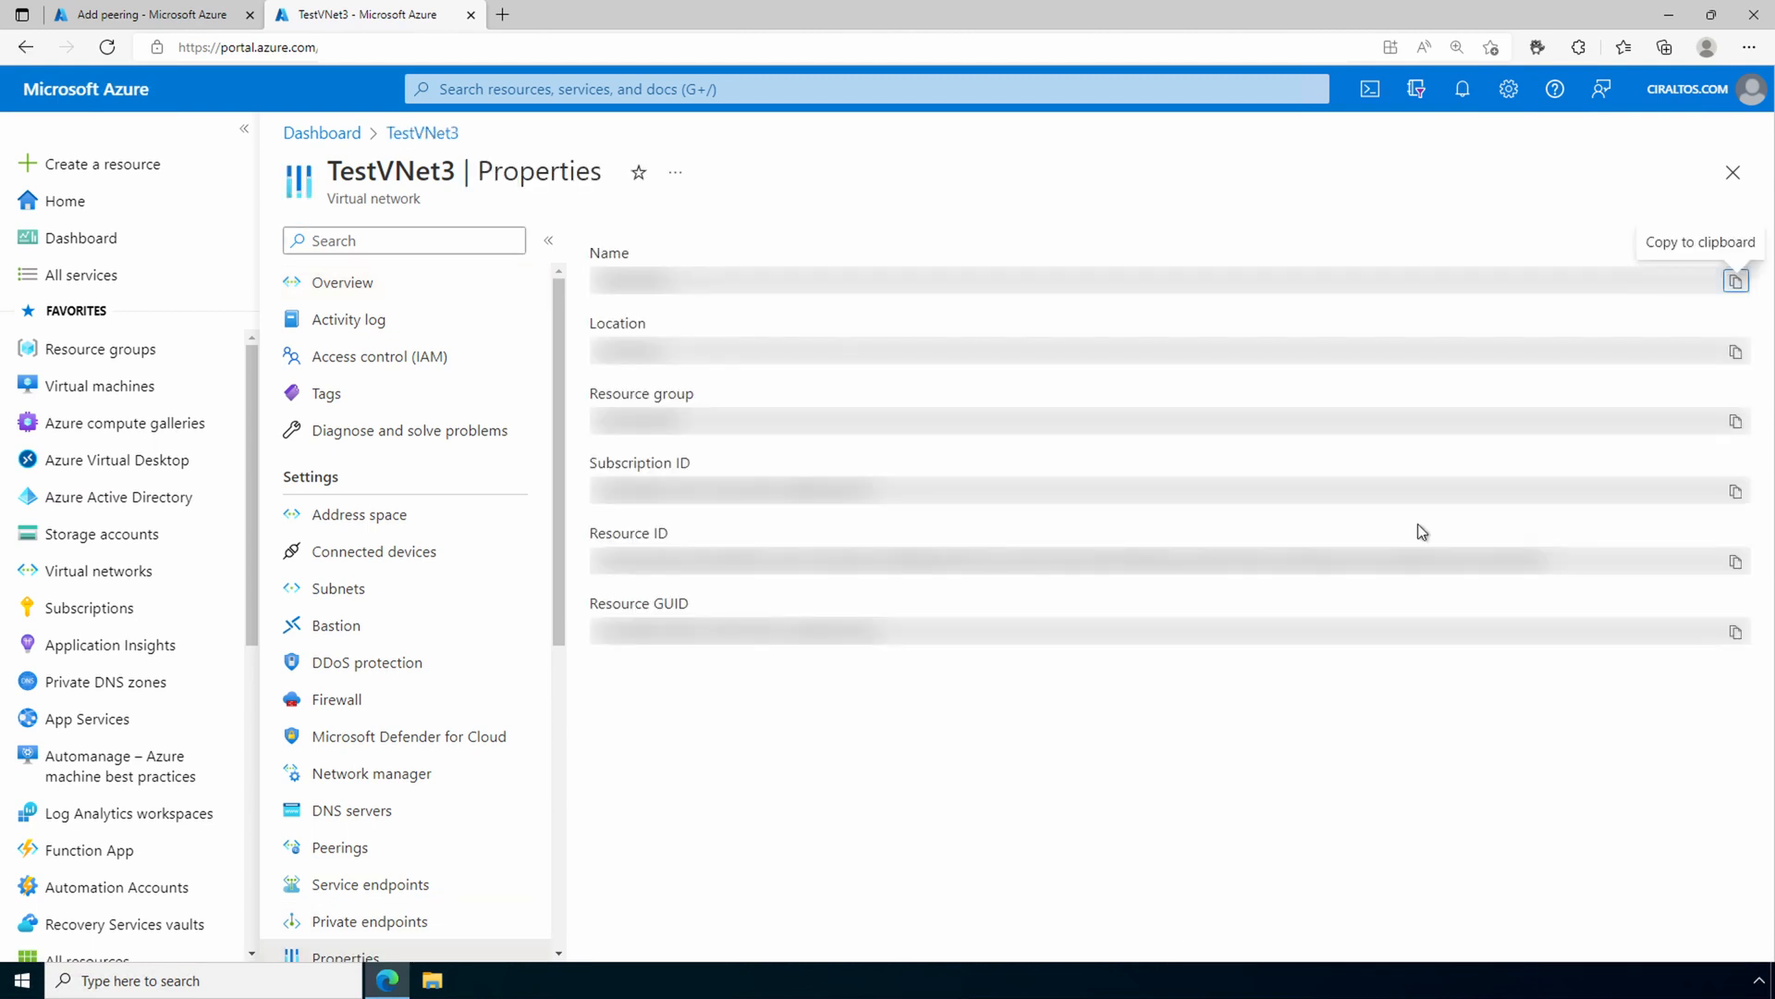
mouse_move(1736, 562)
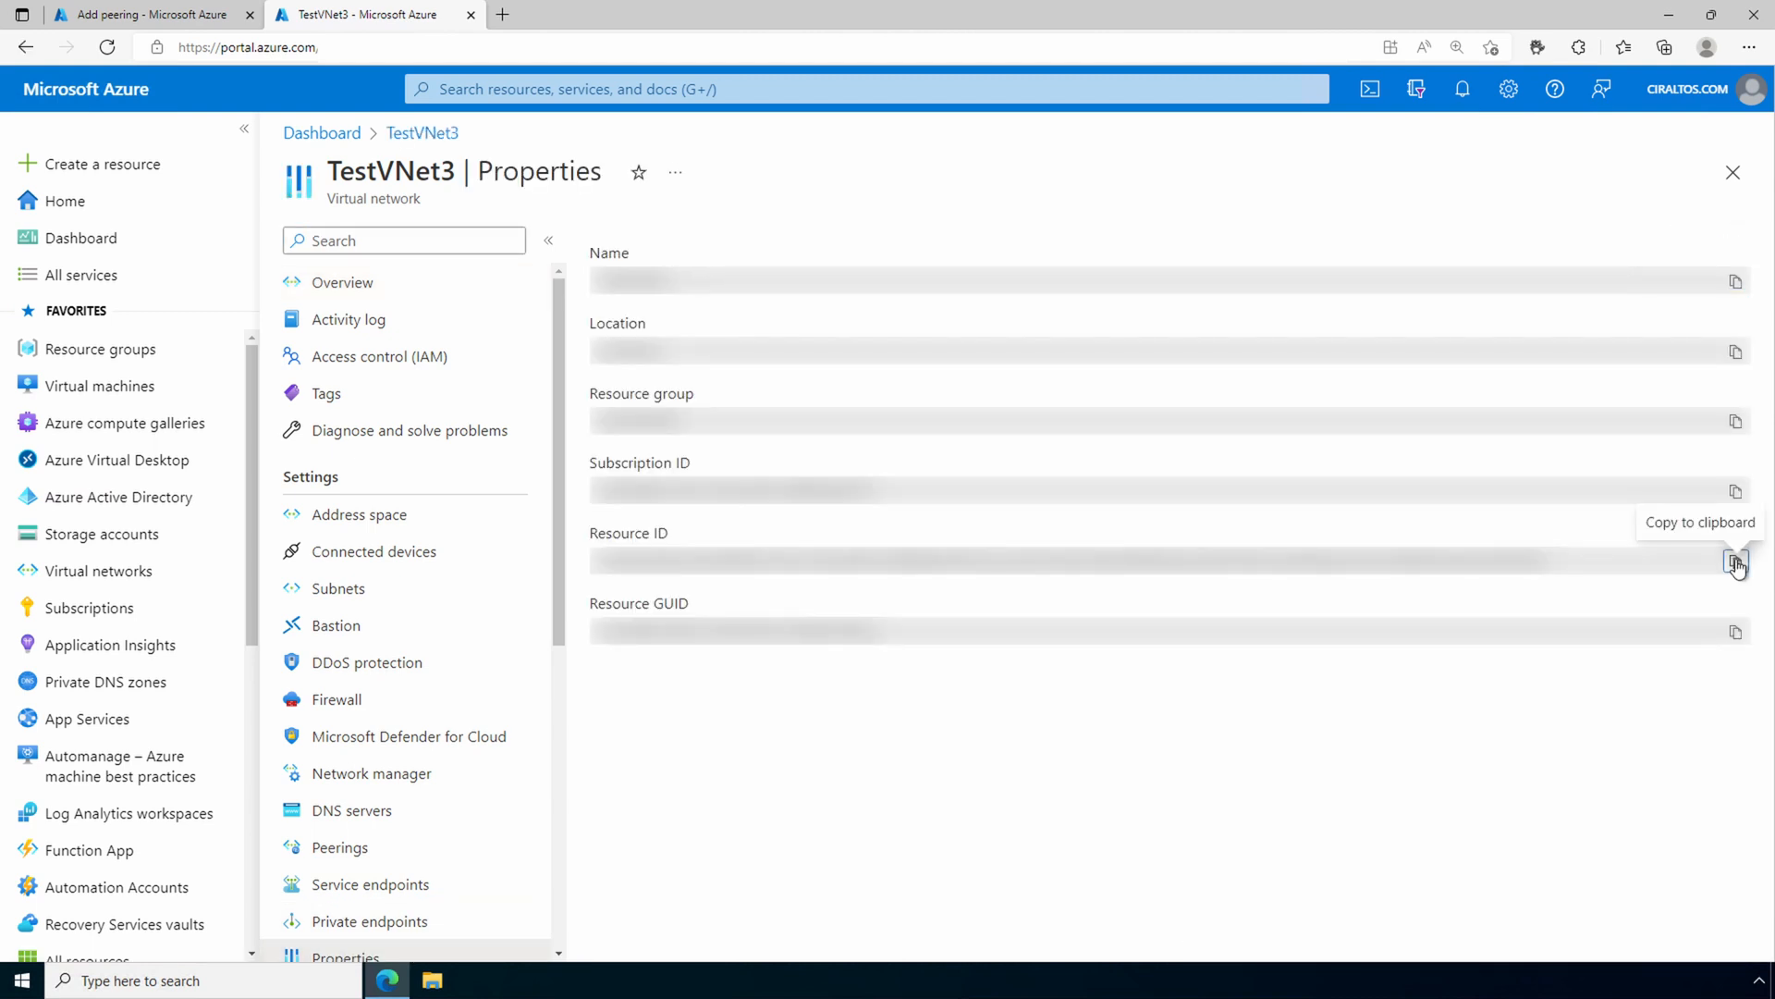
click(1734, 562)
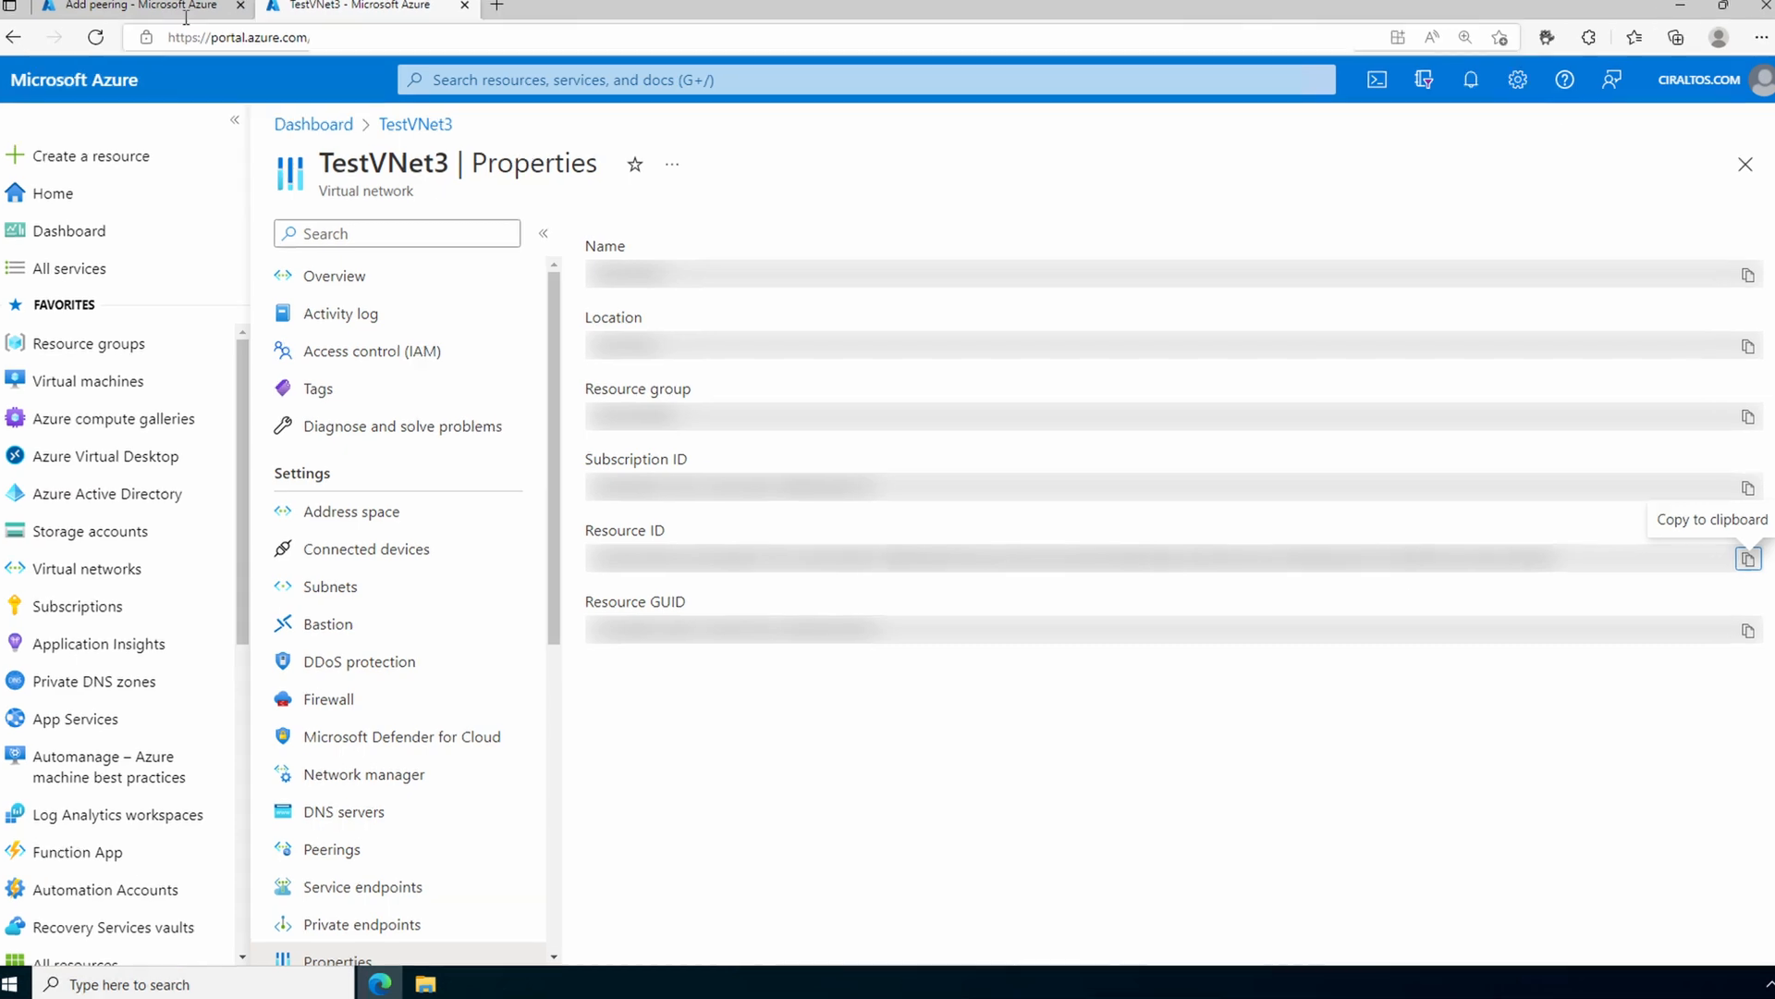
click(135, 7)
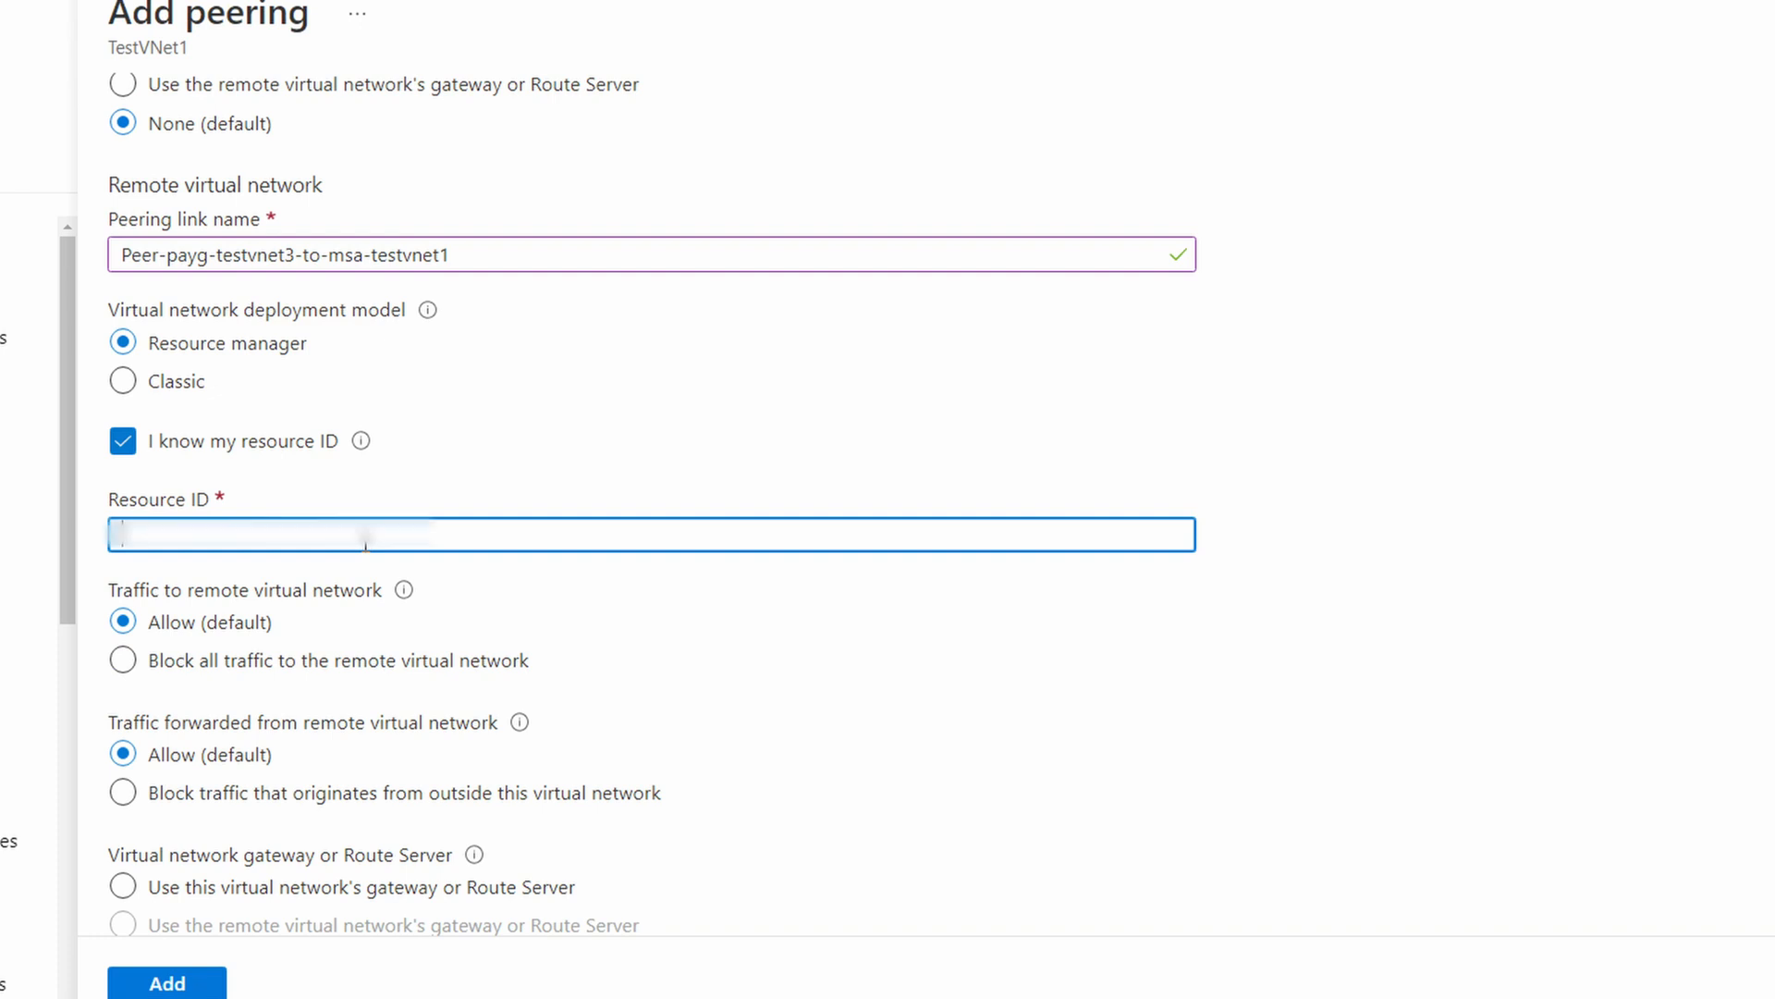
Paste TestVNet3's resource ID, add the peering, and verify it shows Connected on TestVNet3
text(/subscriptions/.../resourceGroups/TestVNetRG/providers/Microsoft.Network/virtualNetworks/TestVNet)
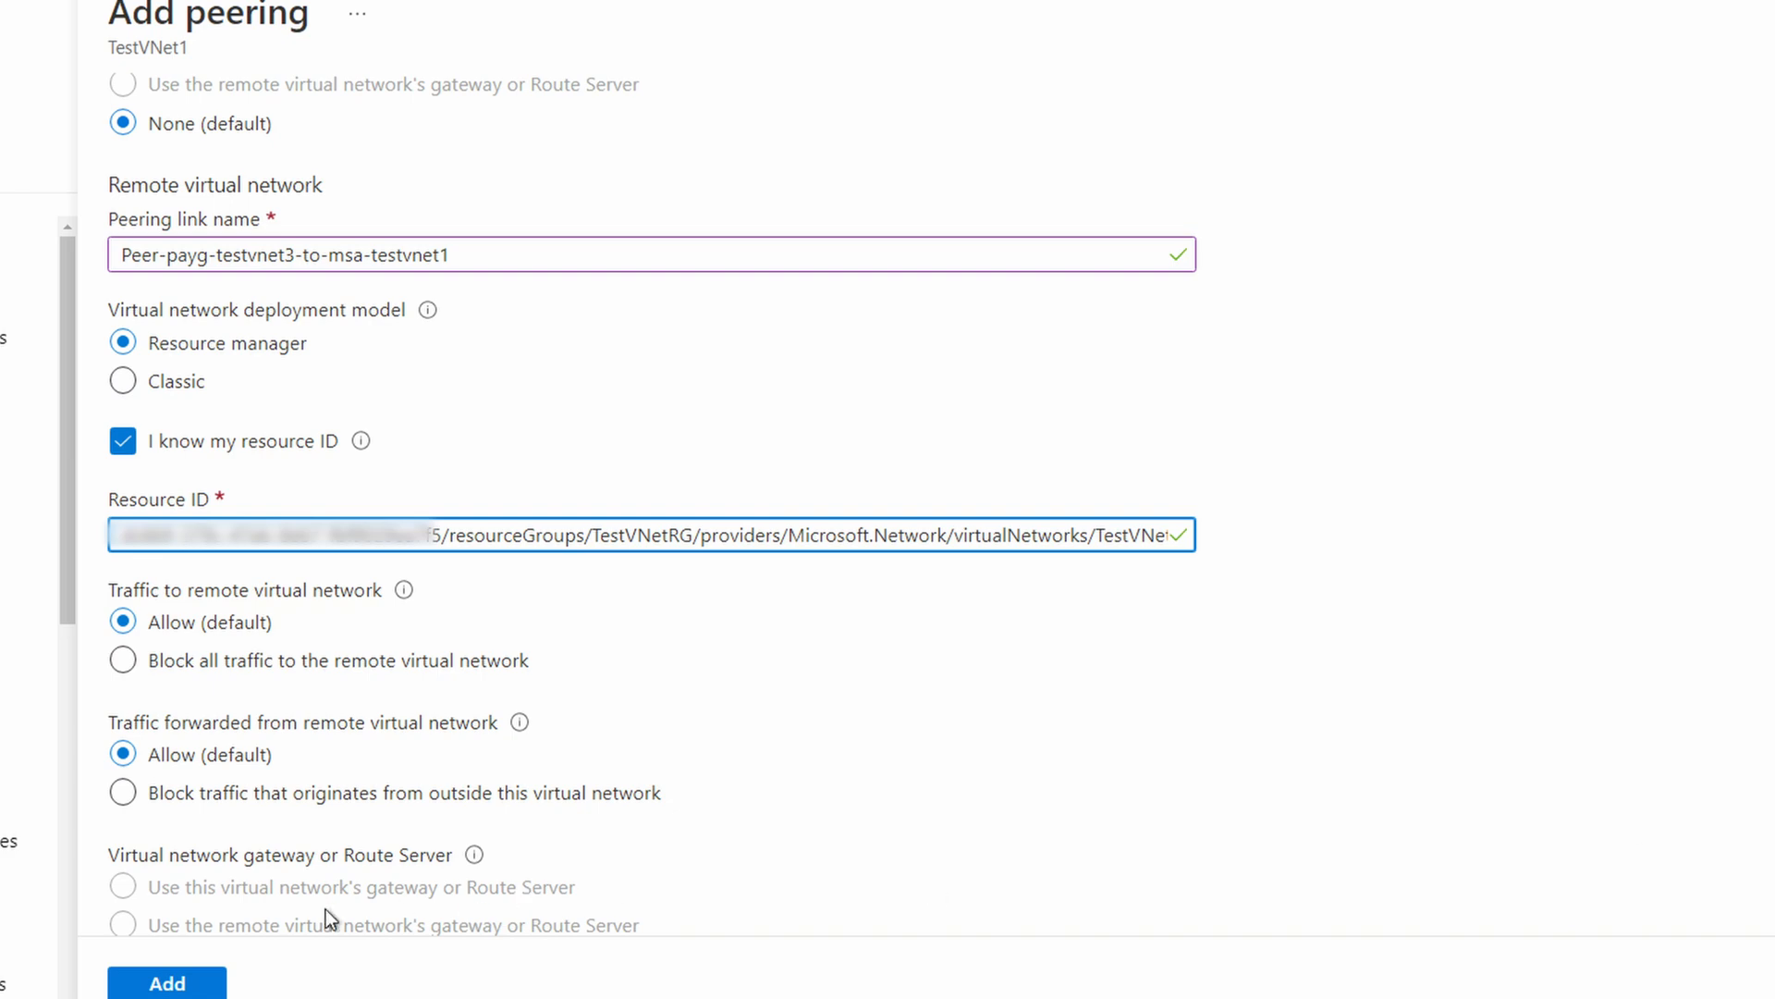
click(164, 982)
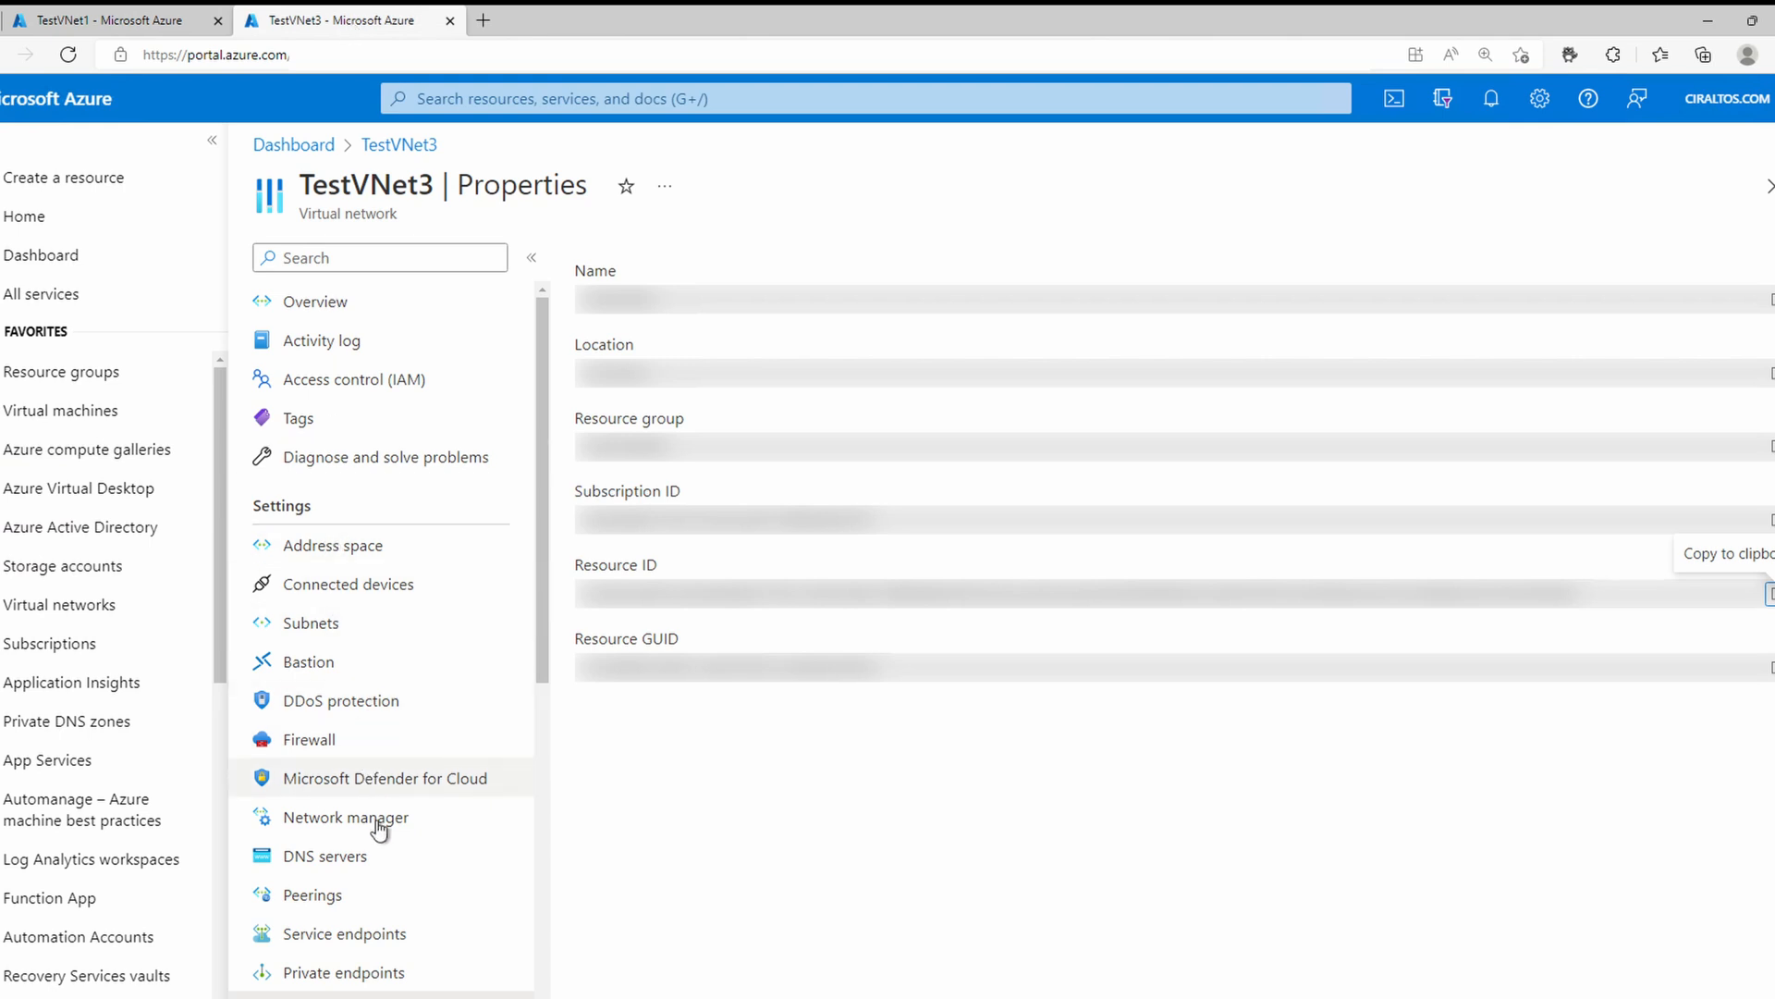
click(313, 895)
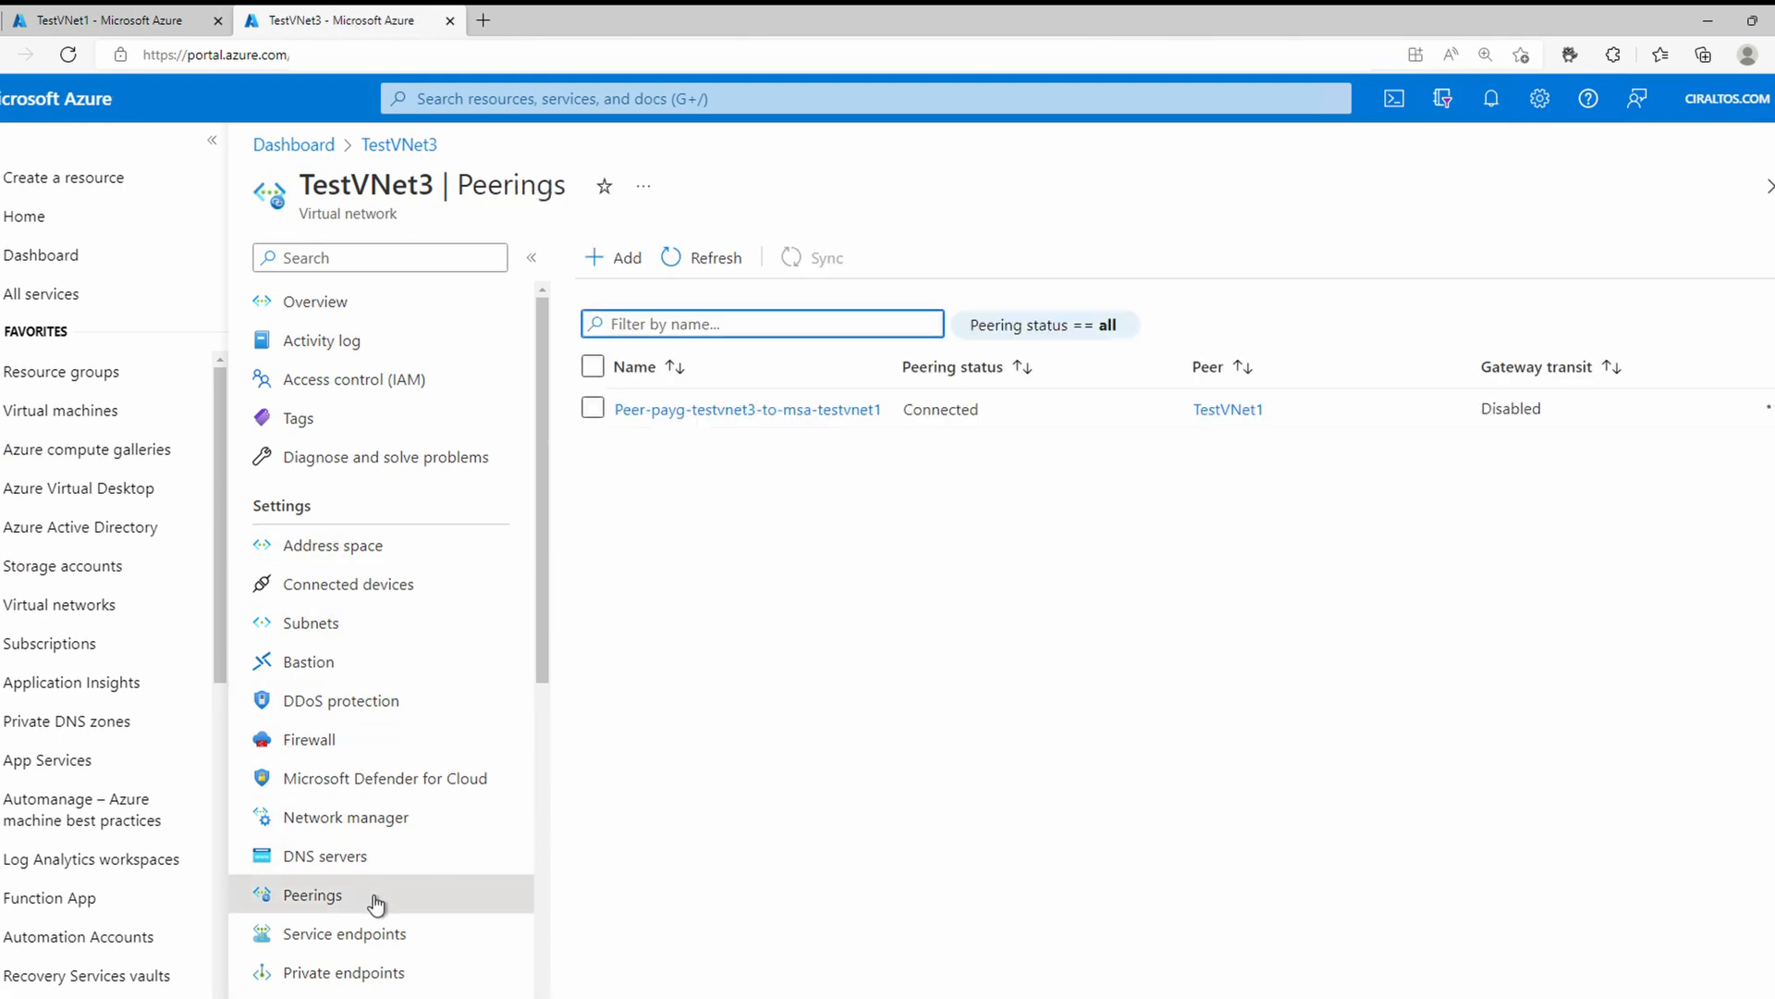